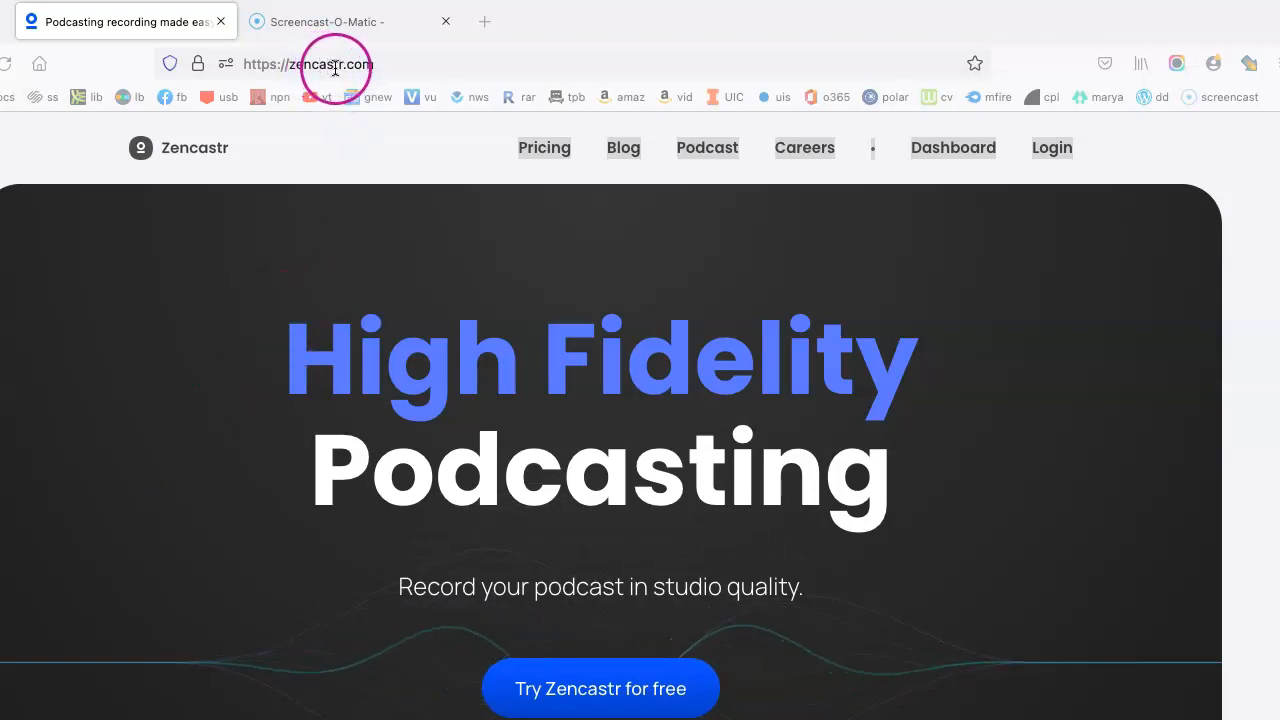
mouse_move(323, 190)
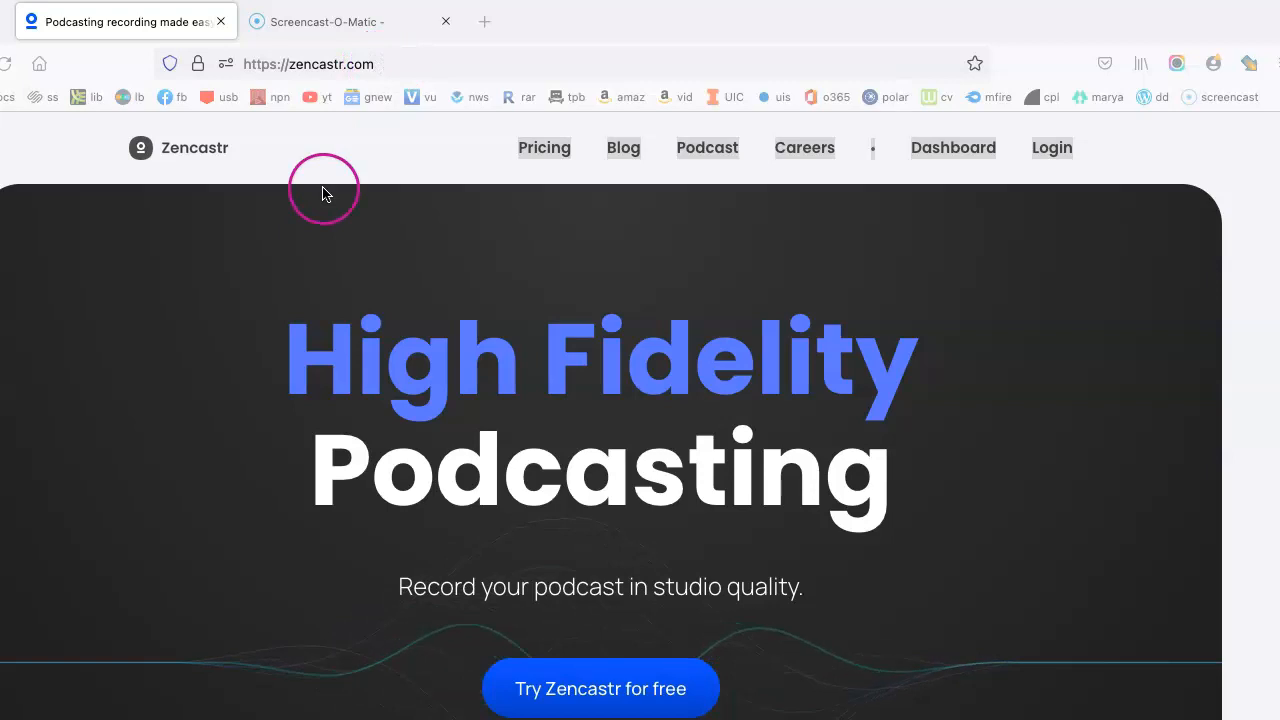
mouse_move(335, 180)
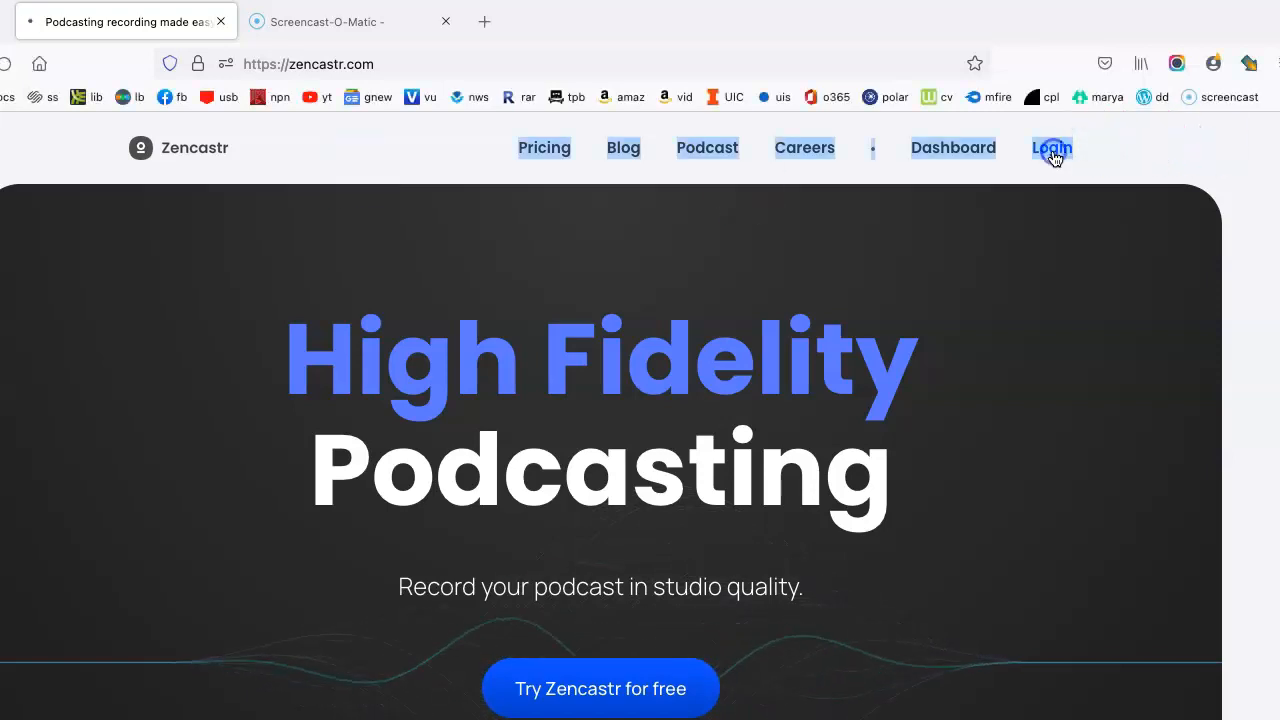
- Sign in to the Zencastr account with email and password
left_click(1051, 148)
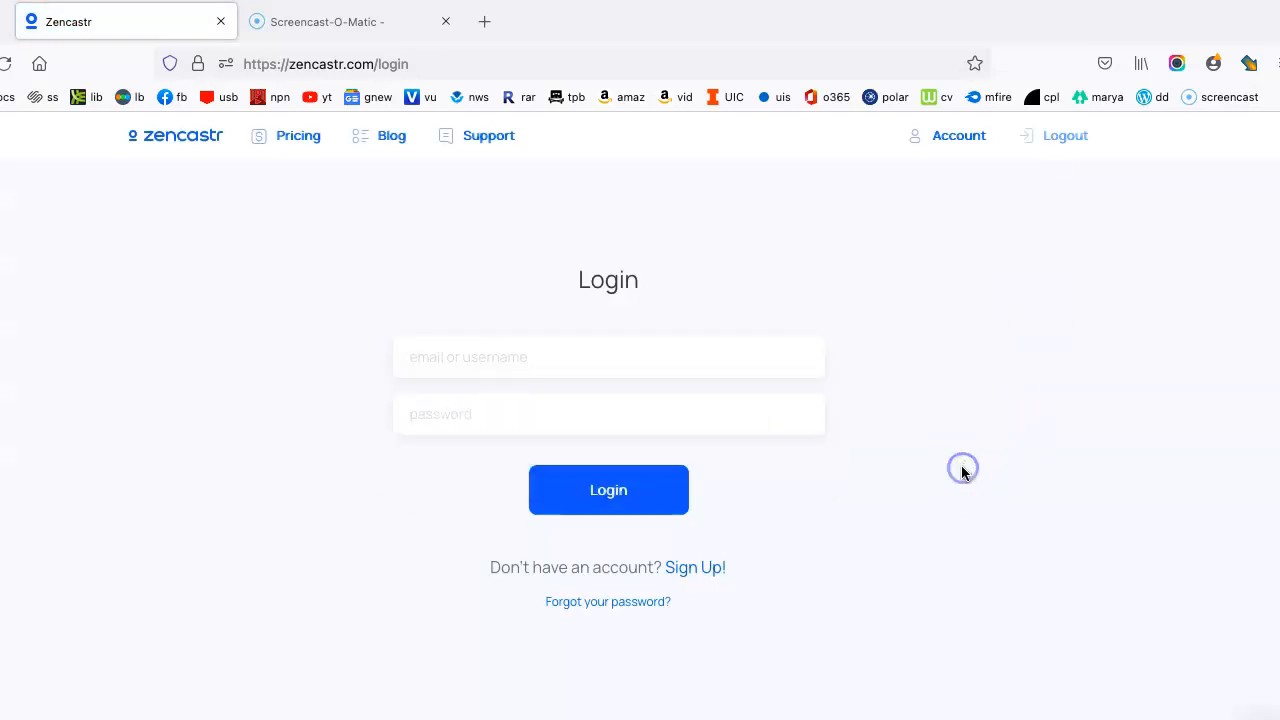
mouse_move(978, 212)
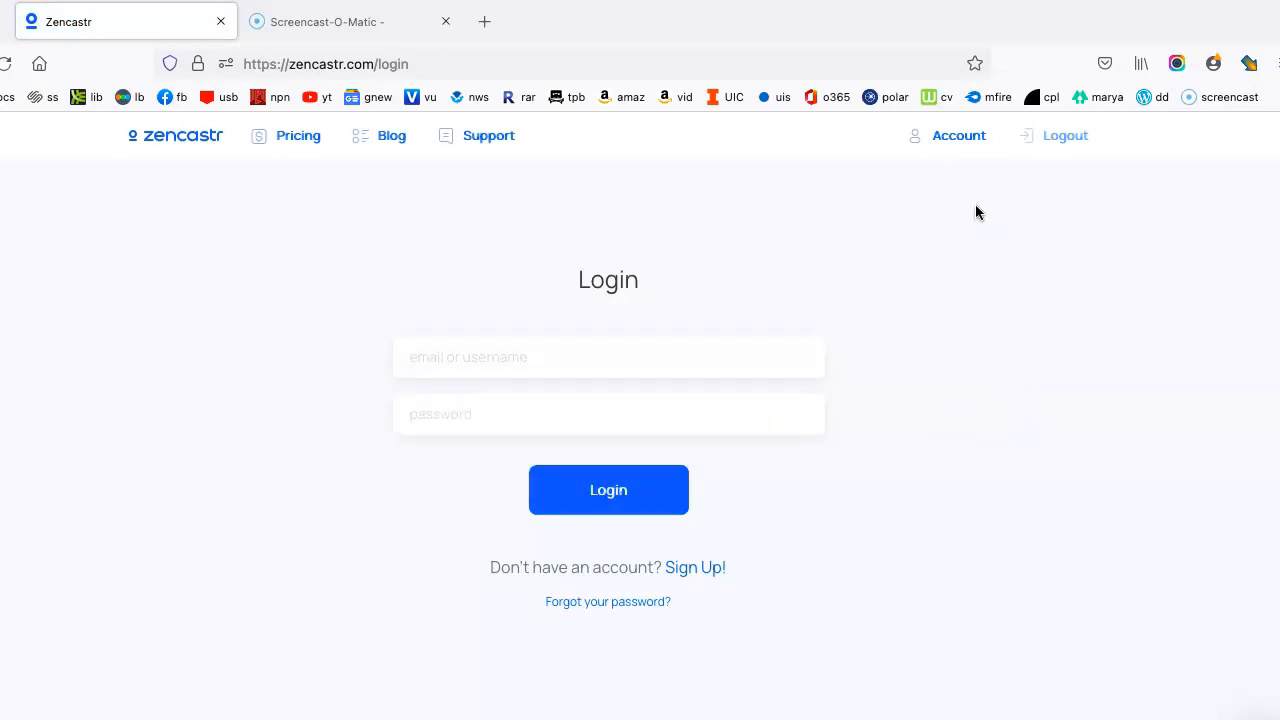
left_click(594, 357)
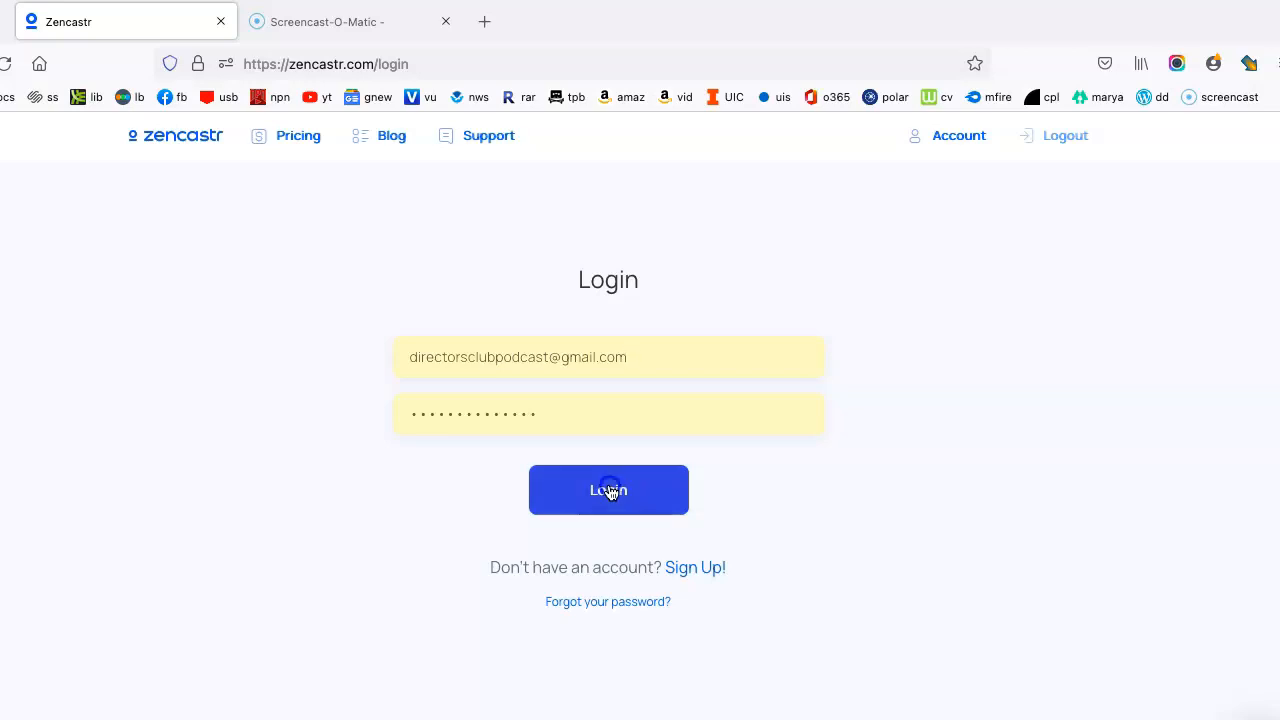
left_click(608, 490)
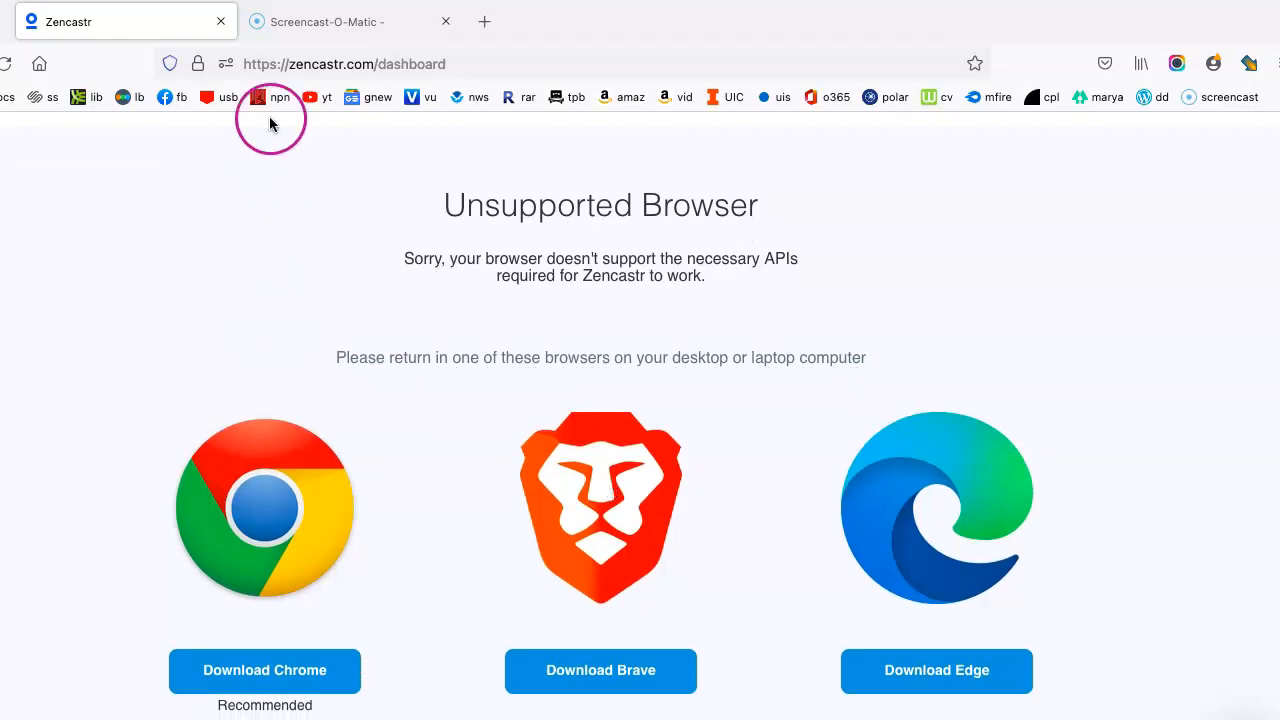
- Copy the dashboard address and launch Google Chrome from Finder's Applications folder
right_click(345, 63)
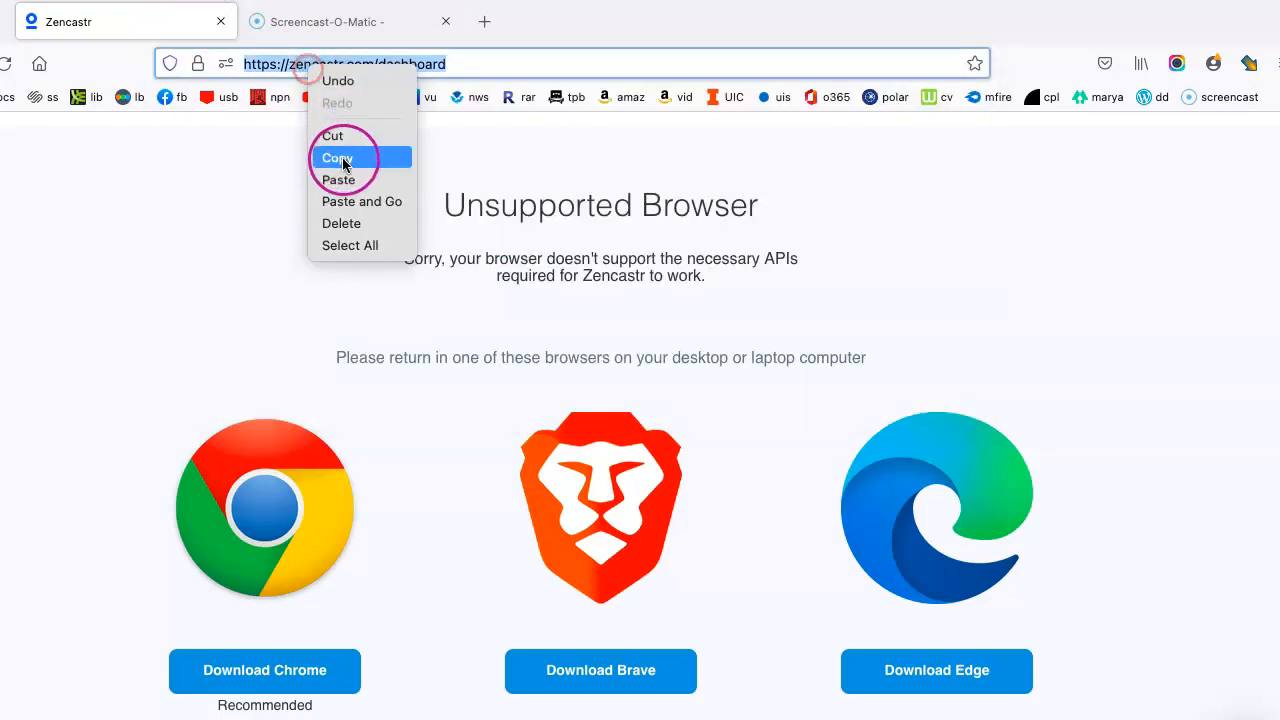
left_click(337, 158)
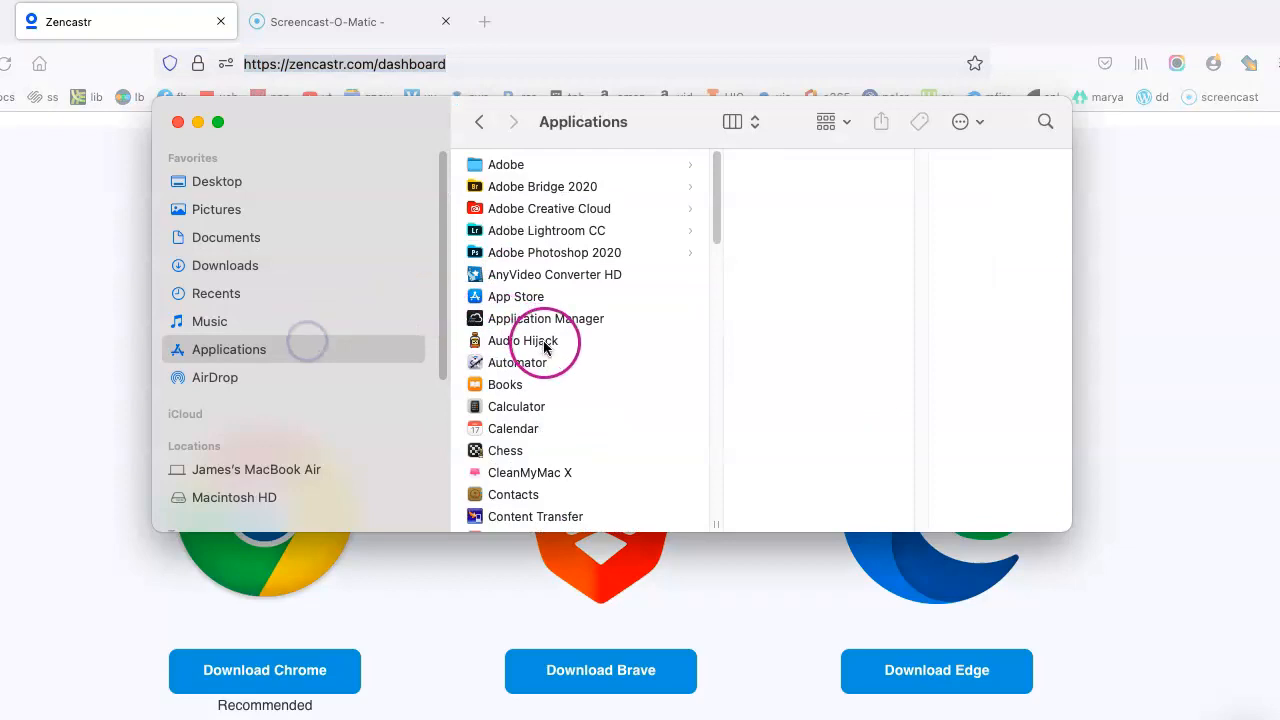
scroll("down", 3)
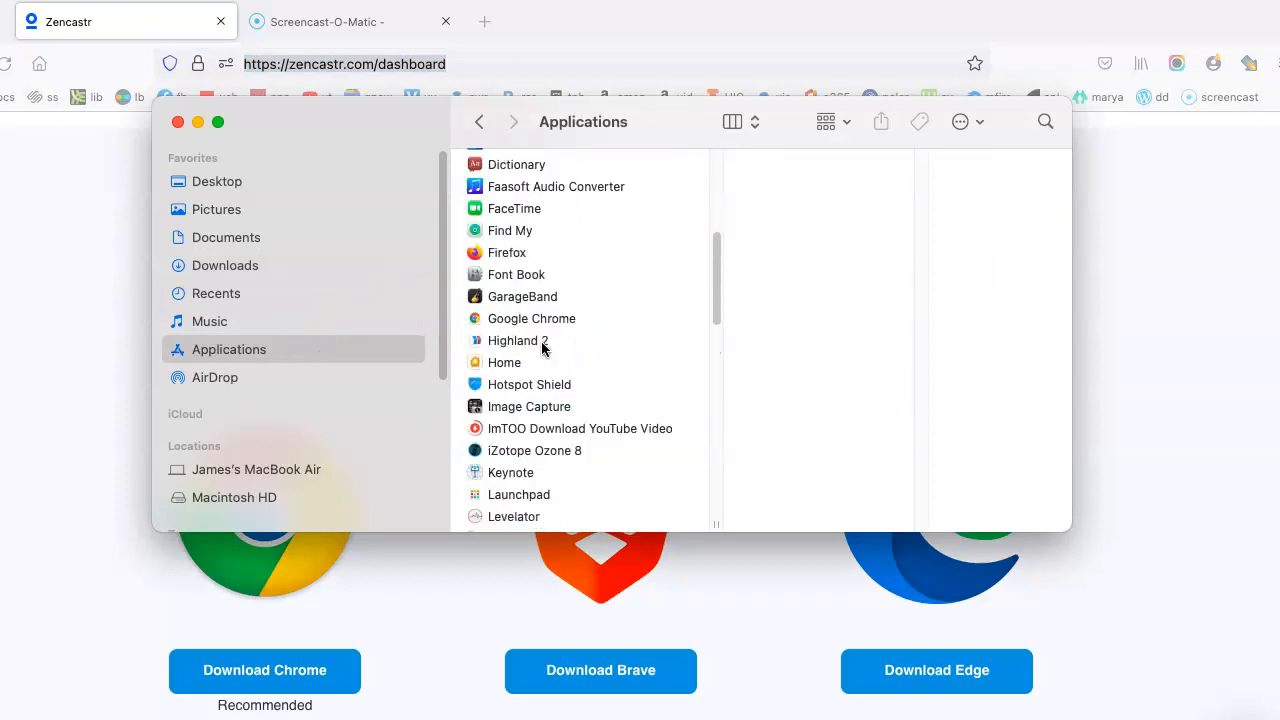
left_click(531, 318)
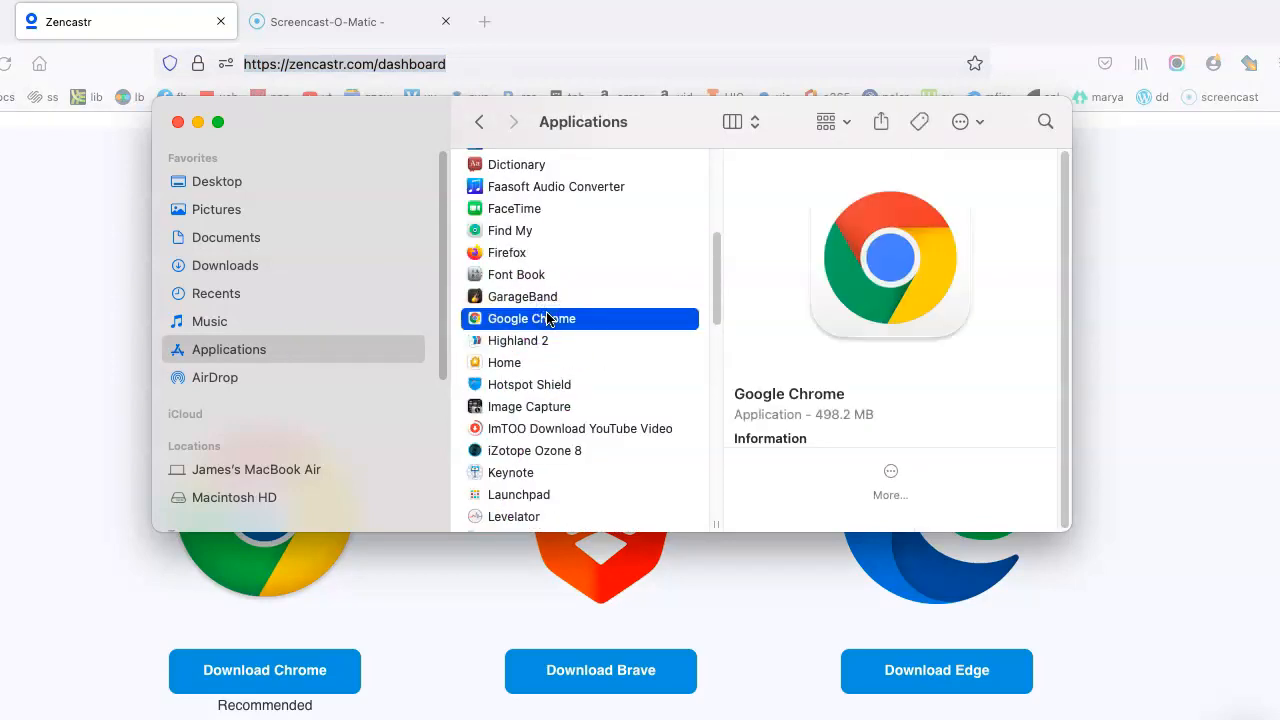
left_click(178, 121)
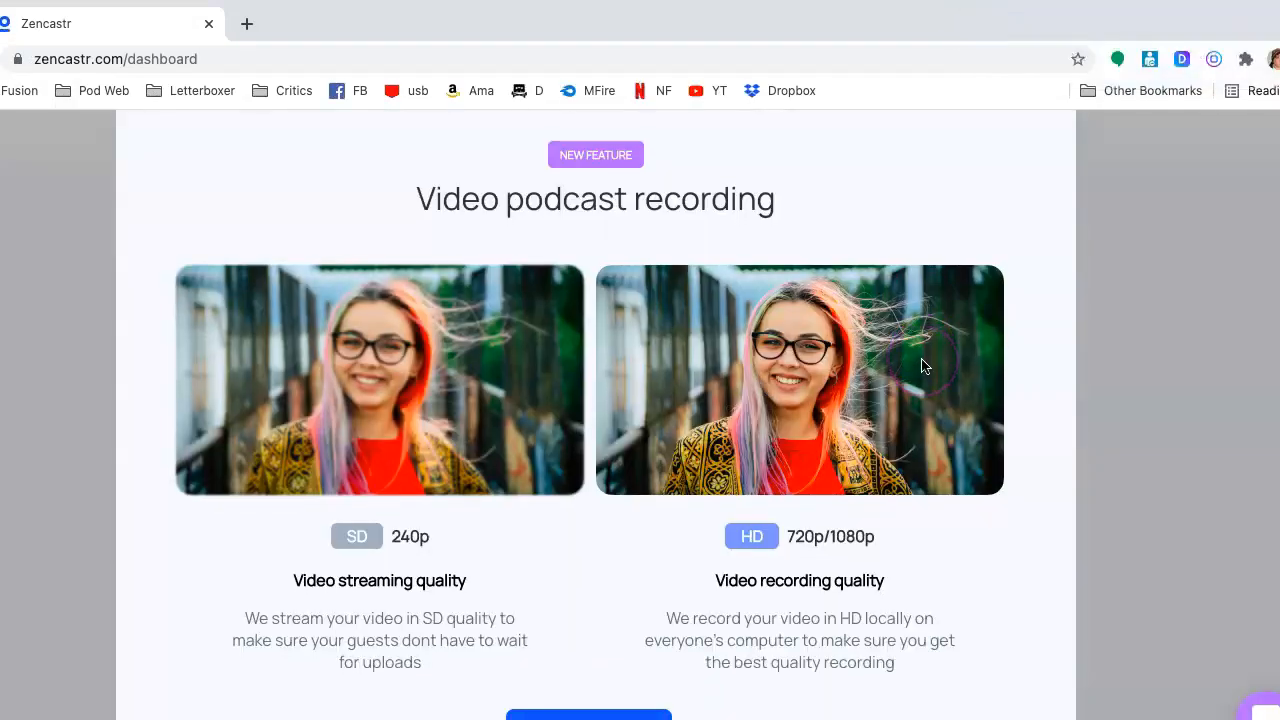
- Dismiss the video recording announcement on the Zencastr dashboard in Chrome
scroll("down", 3)
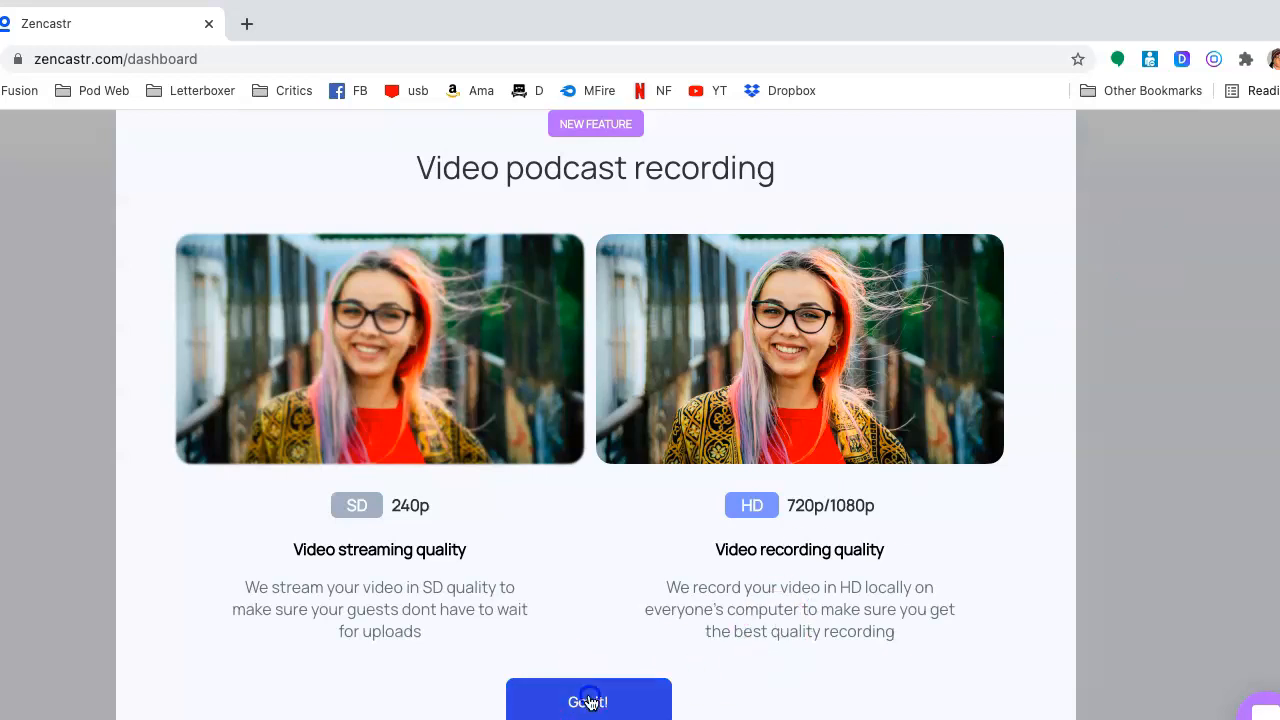
left_click(588, 701)
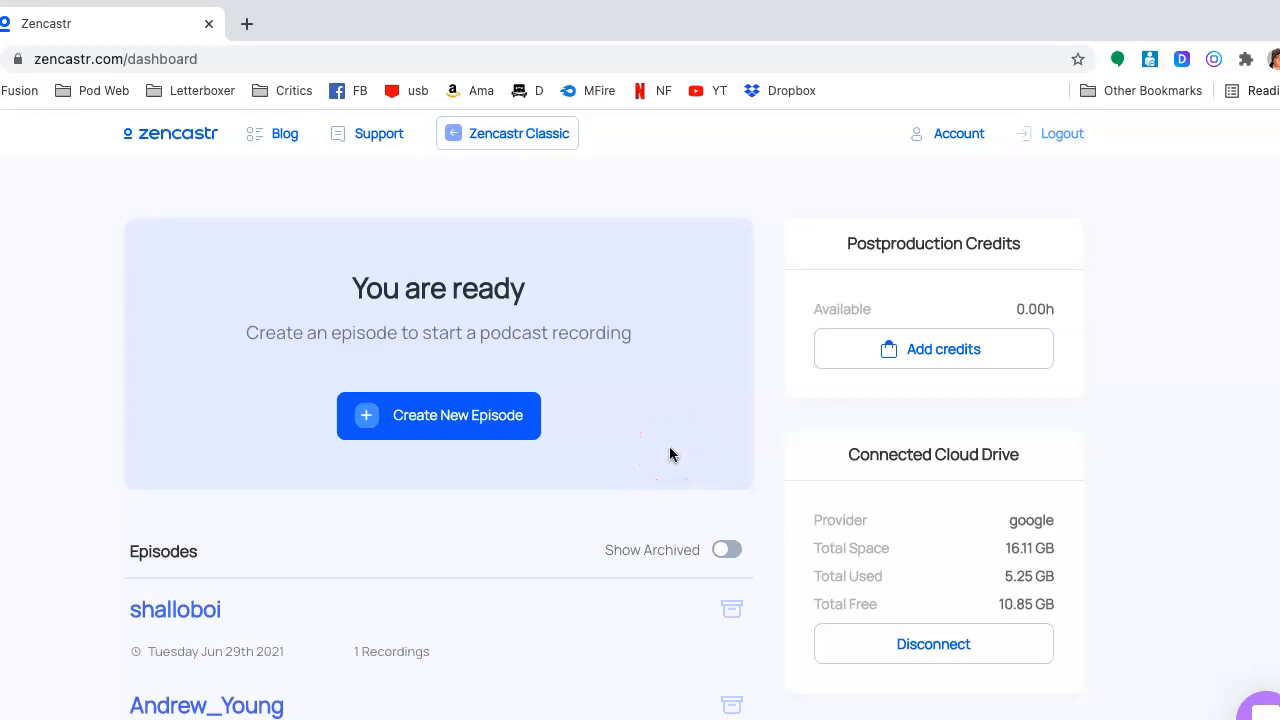
- Browse the existing episodes list, then bring up the Create New Episode form
scroll("down", 3)
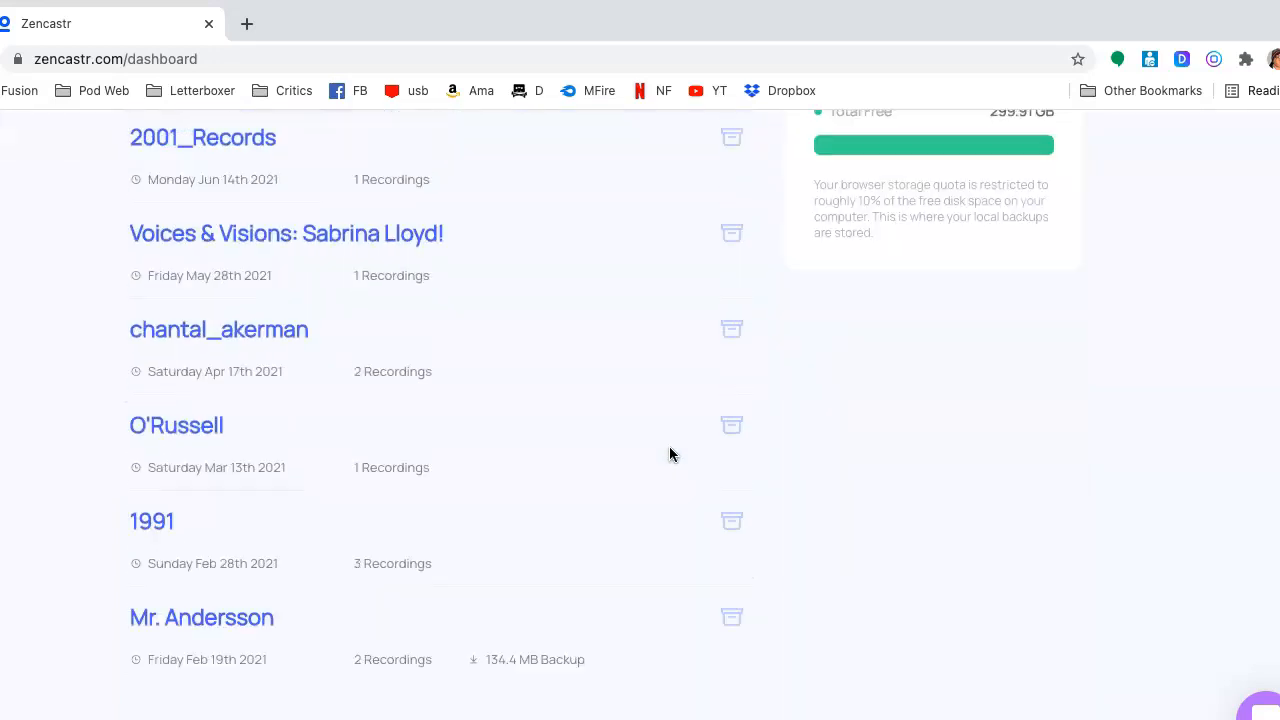
scroll("up", 3)
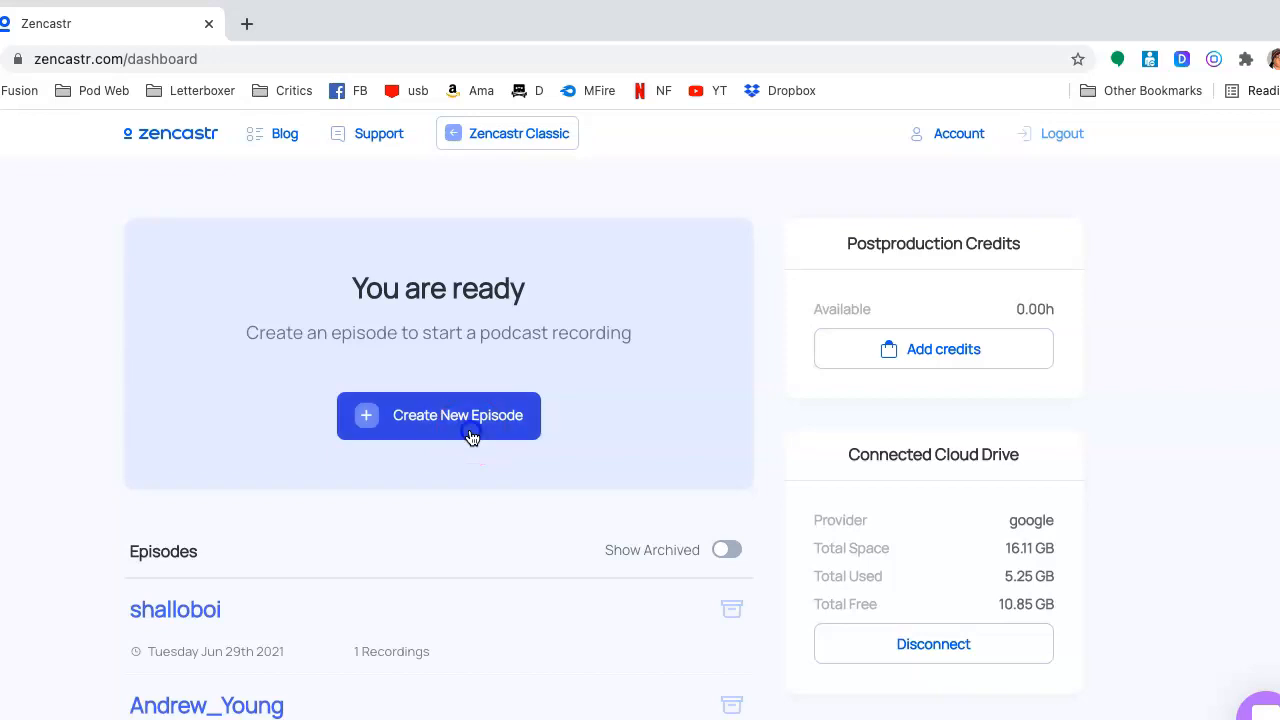
left_click(438, 415)
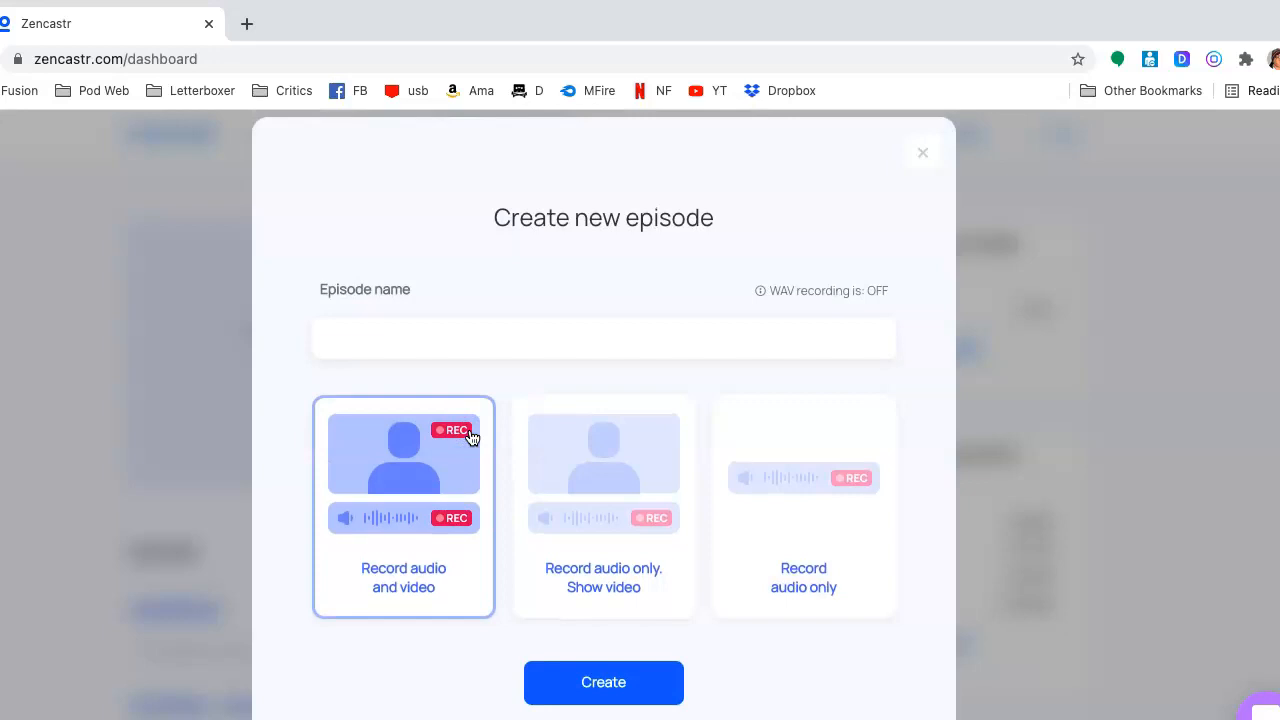
- Create 'Episode 2' with the Record audio only option
left_click(803, 505)
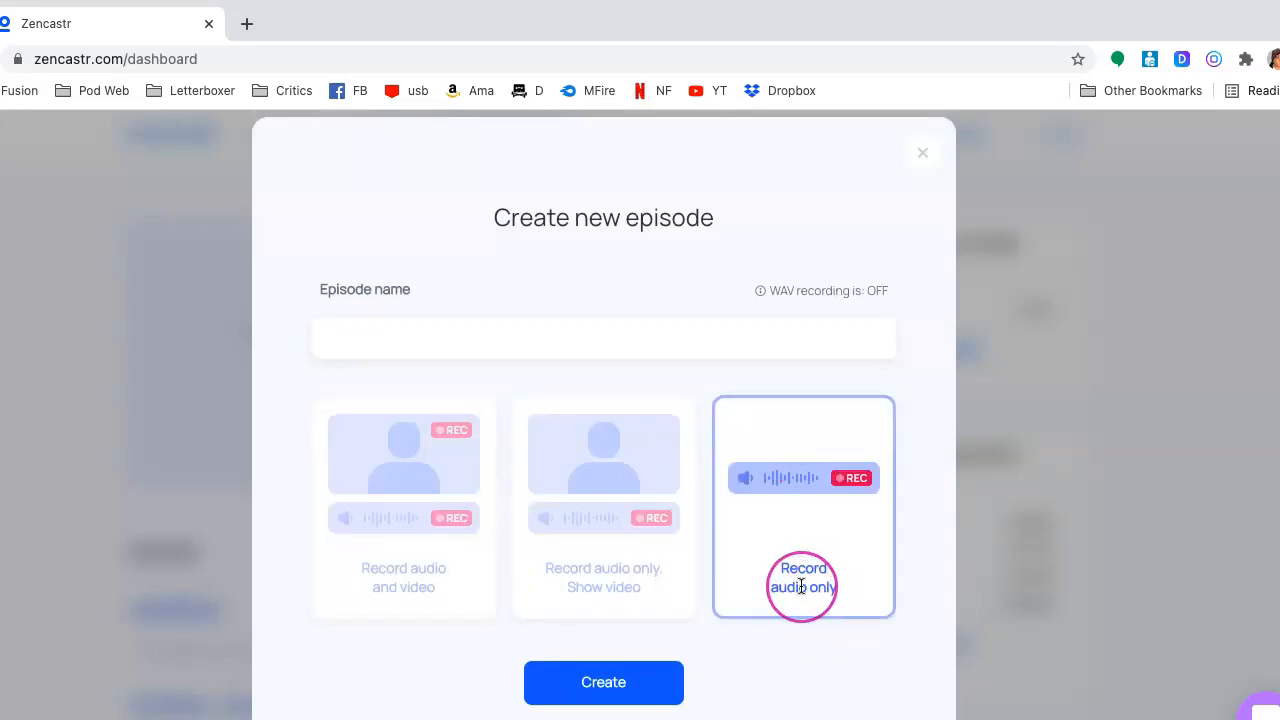
mouse_move(520, 355)
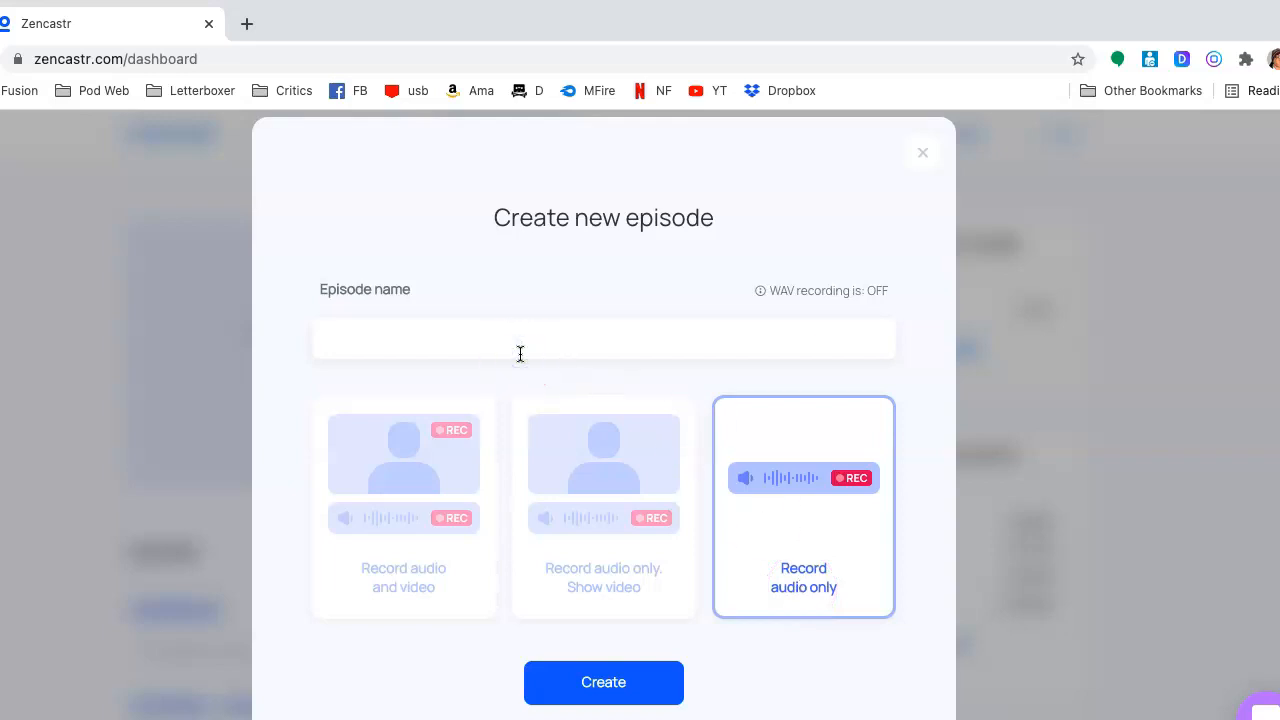
type("Episode 2")
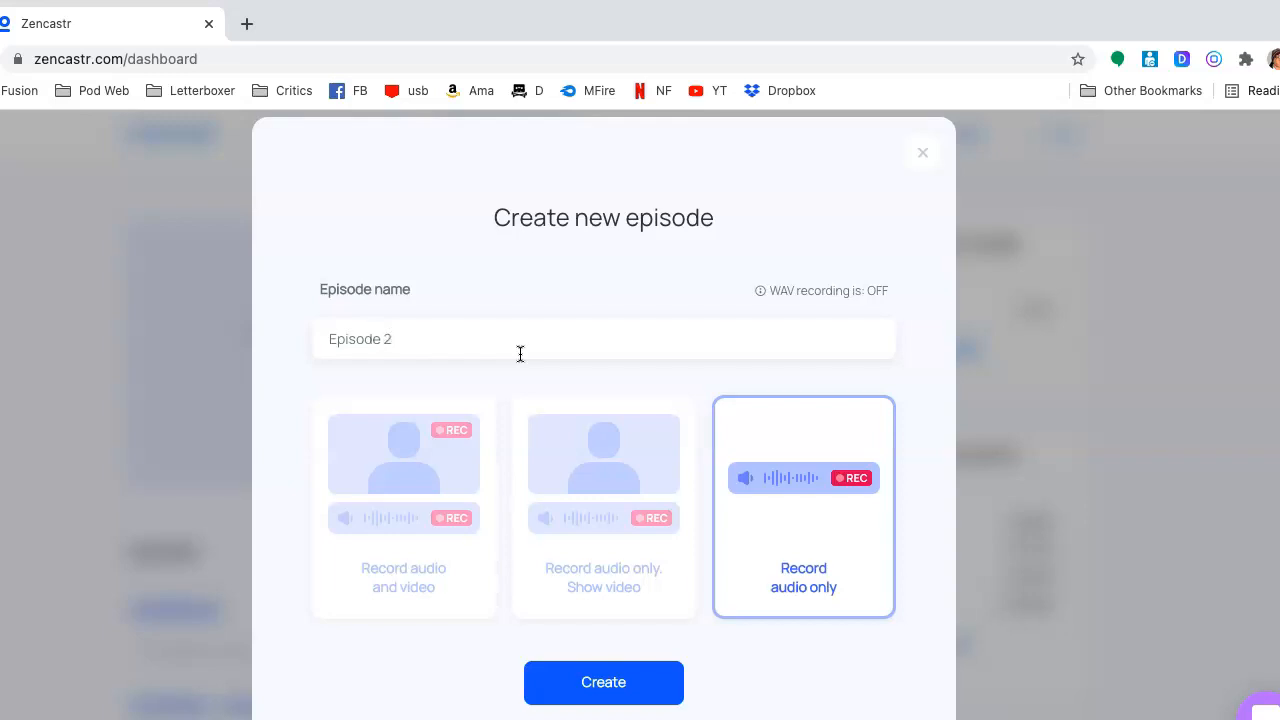
mouse_move(603, 682)
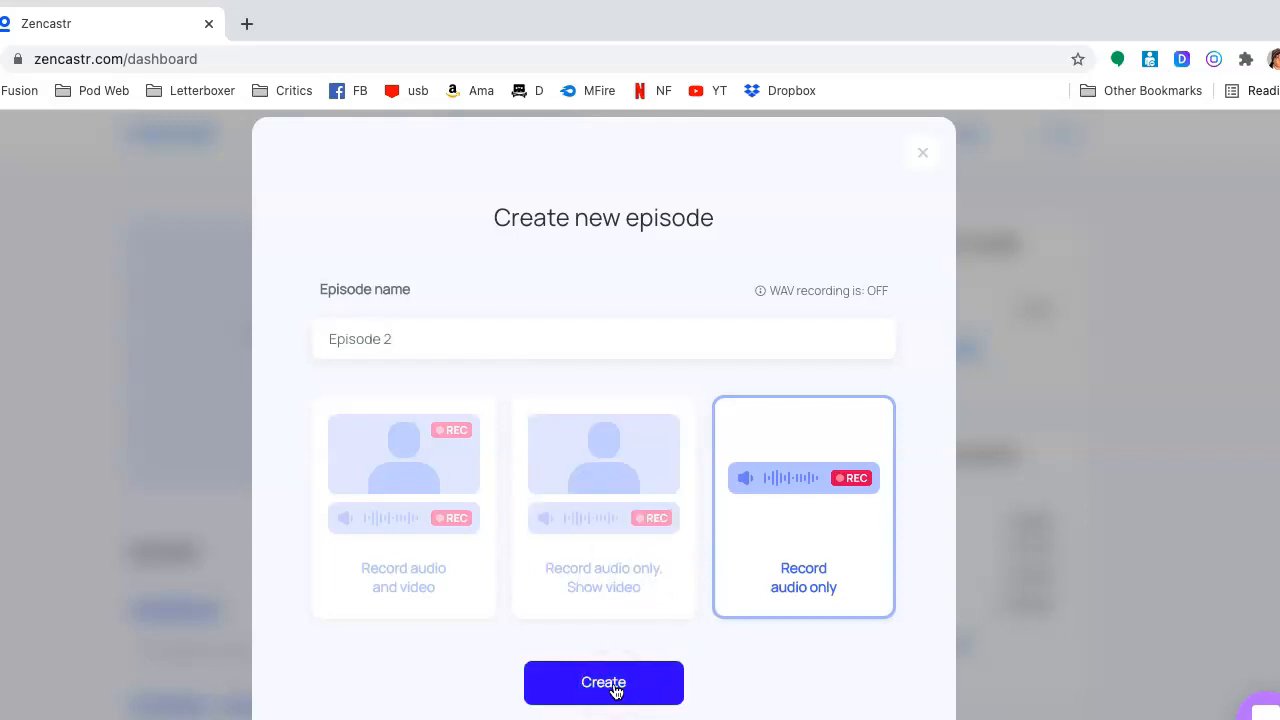
left_click(603, 682)
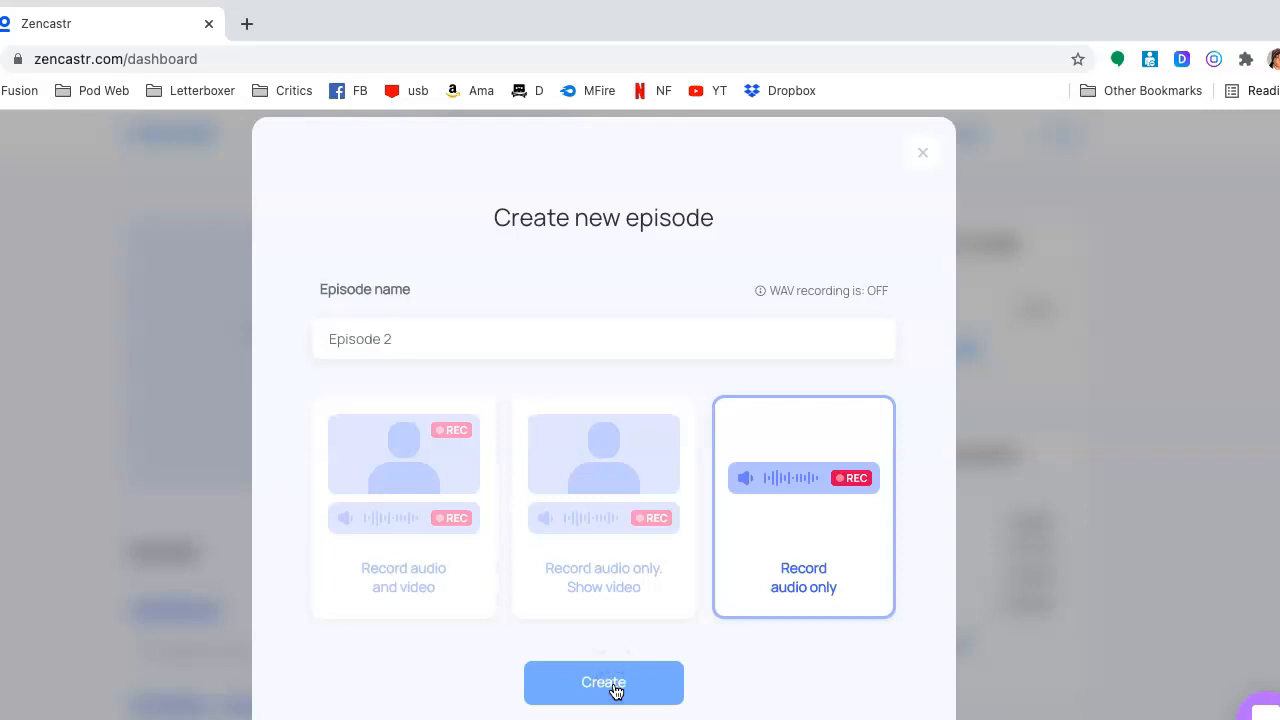
left_click(603, 683)
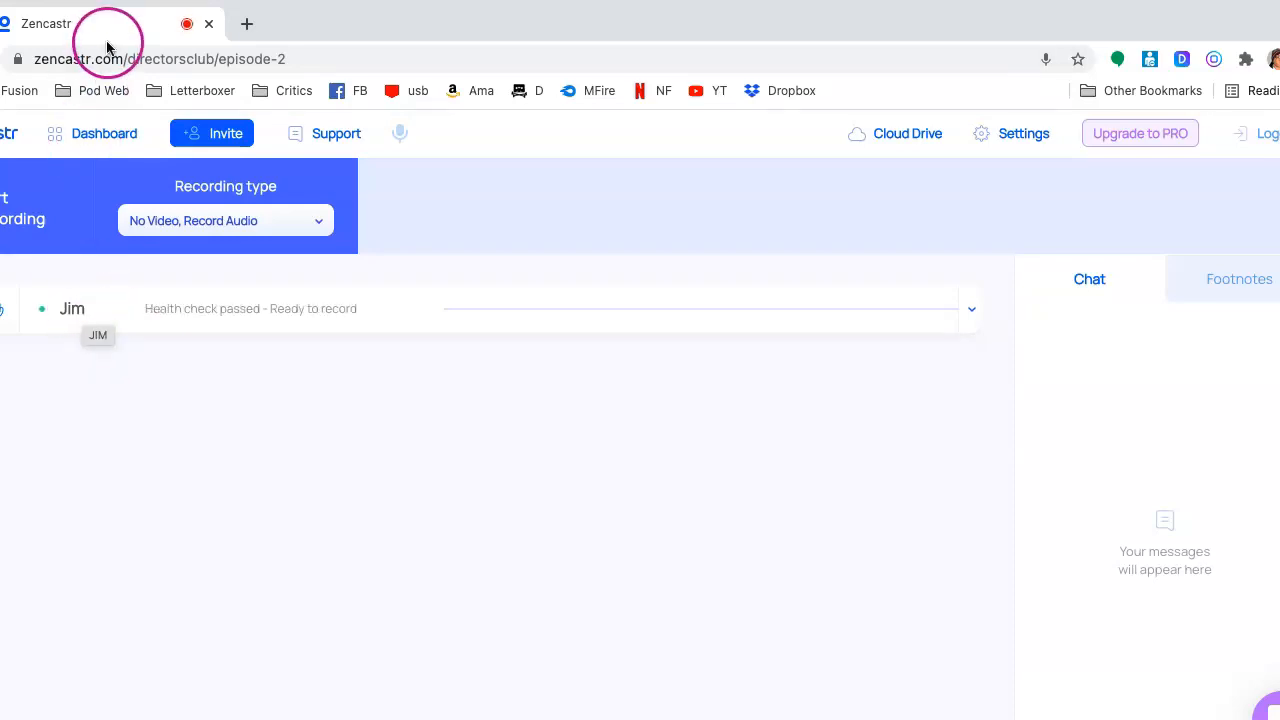
- Copy the Episode 2 room URL and bring up the guest invitation form
left_click(160, 58)
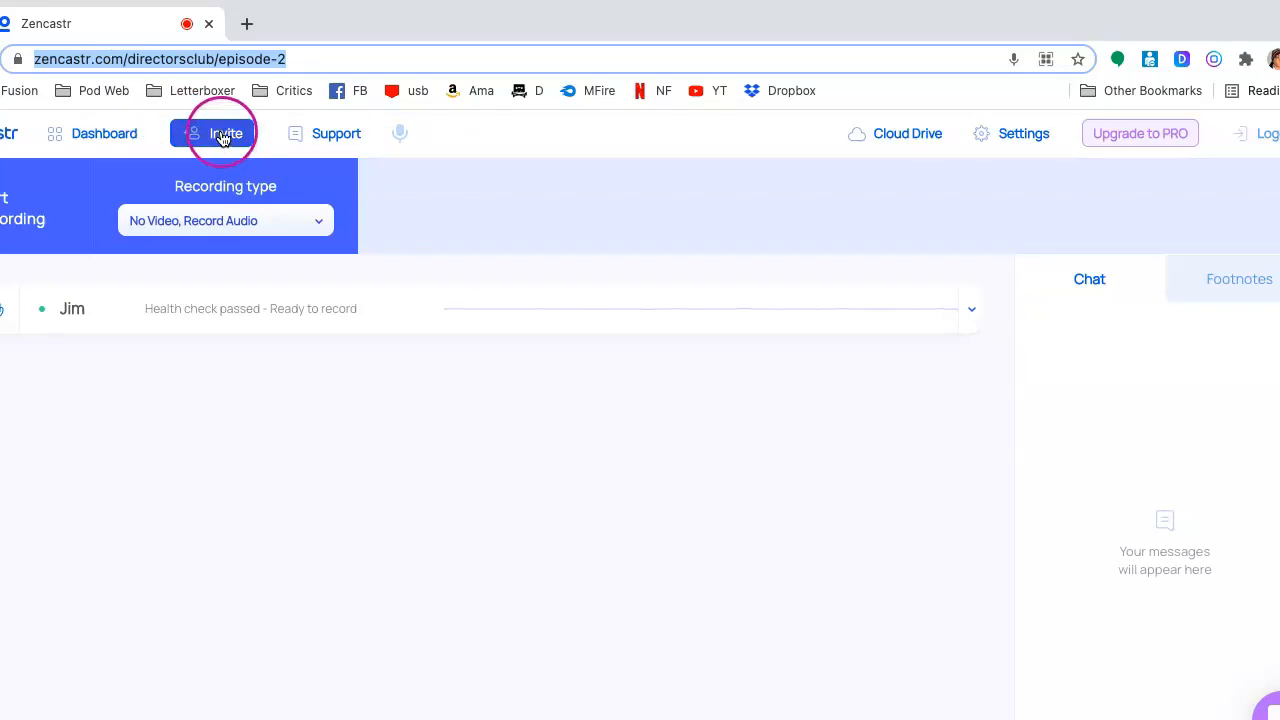
left_click(225, 133)
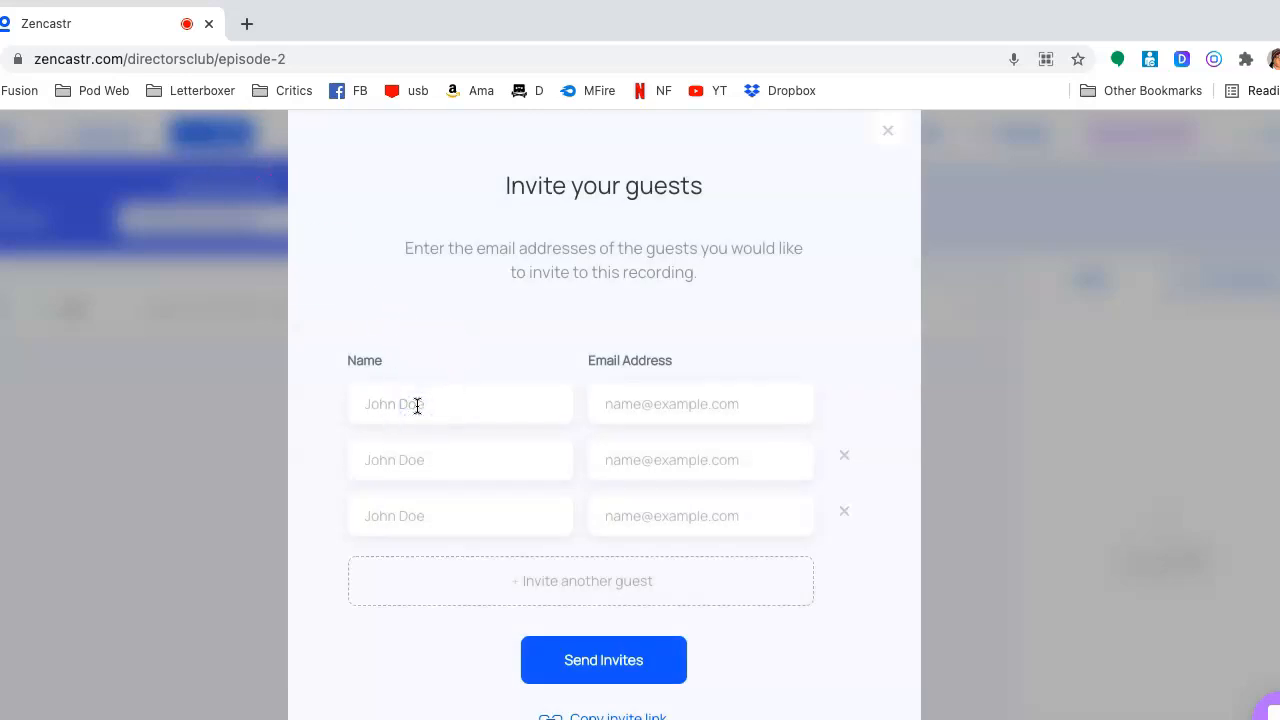
type("Guest")
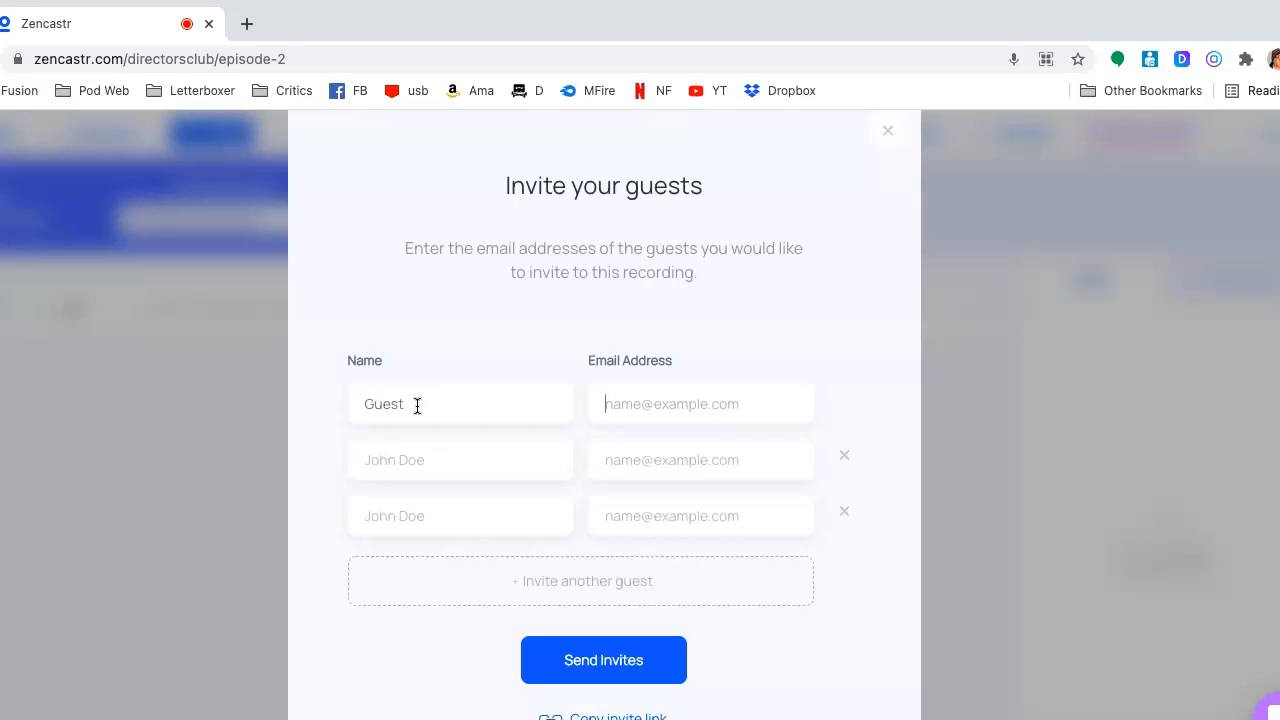
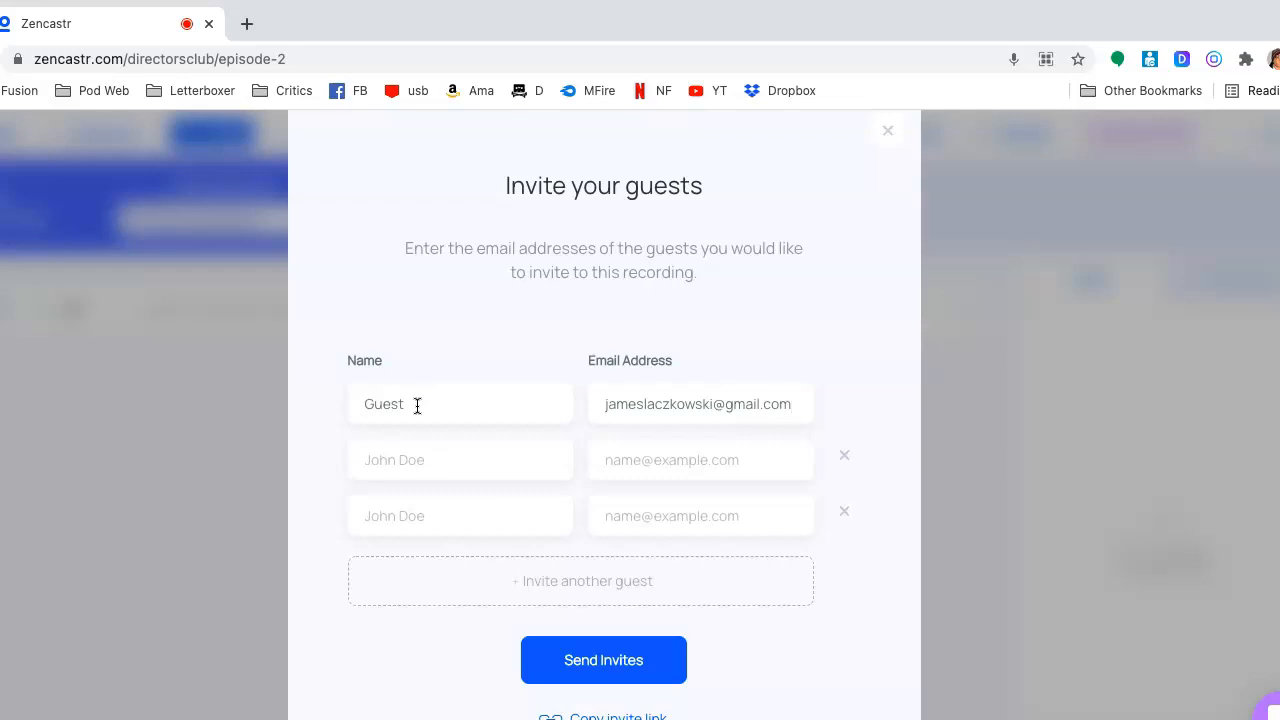
mouse_move(604, 660)
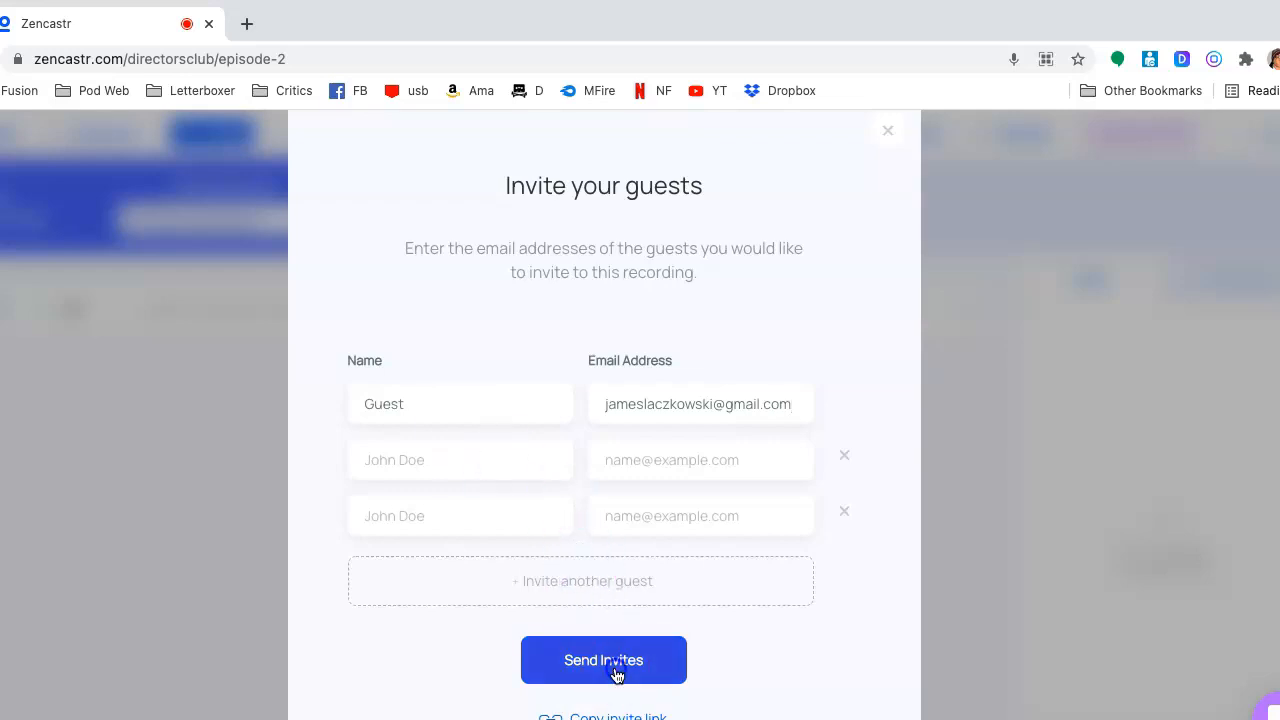
left_click(603, 659)
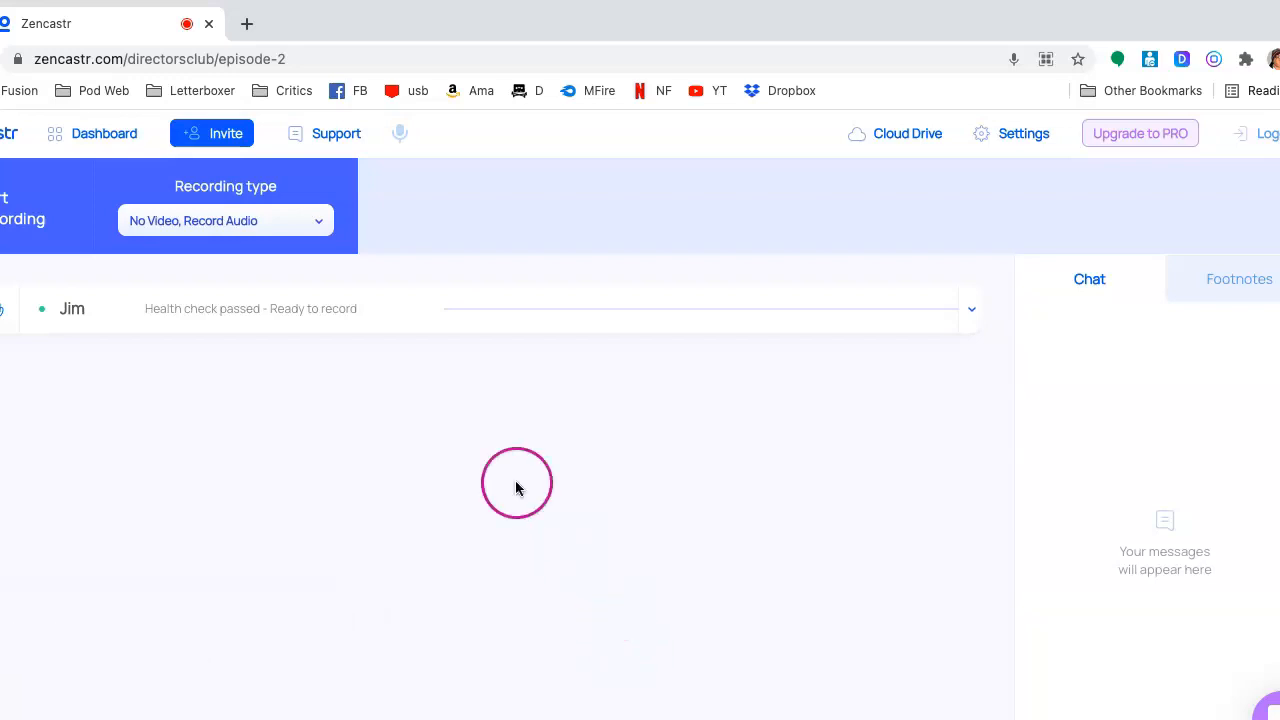
mouse_move(157, 572)
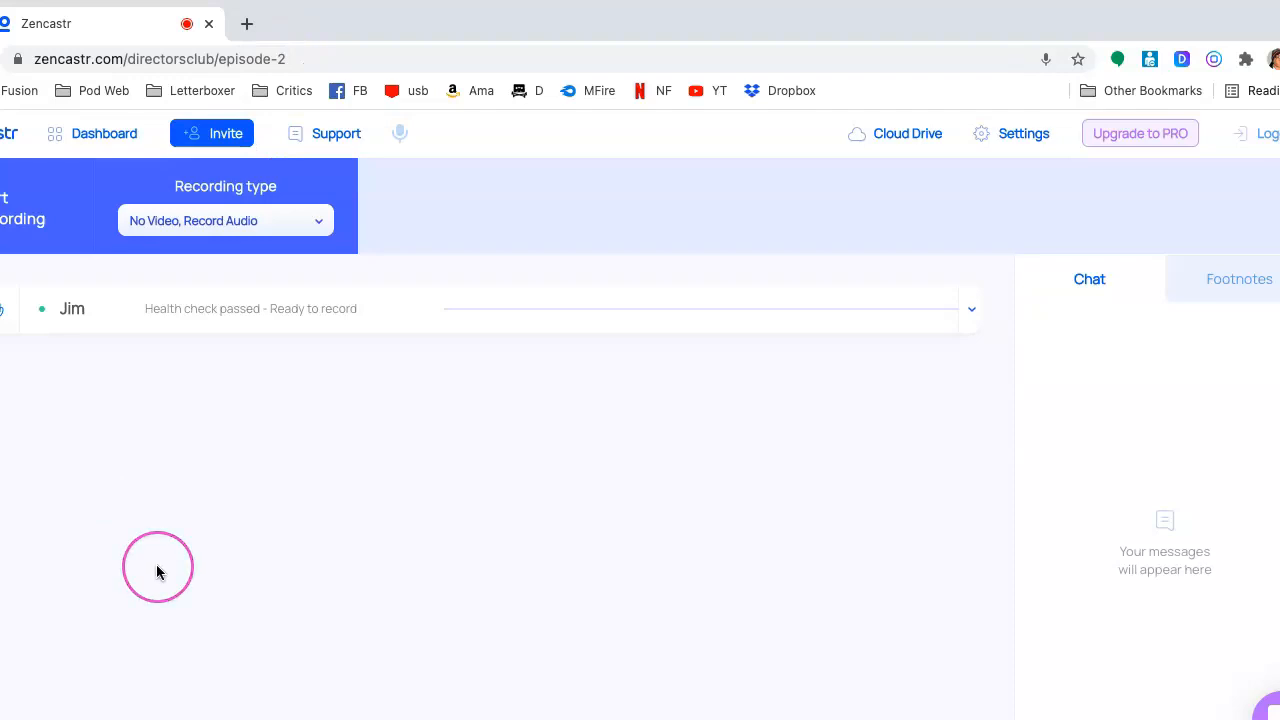
mouse_move(33, 340)
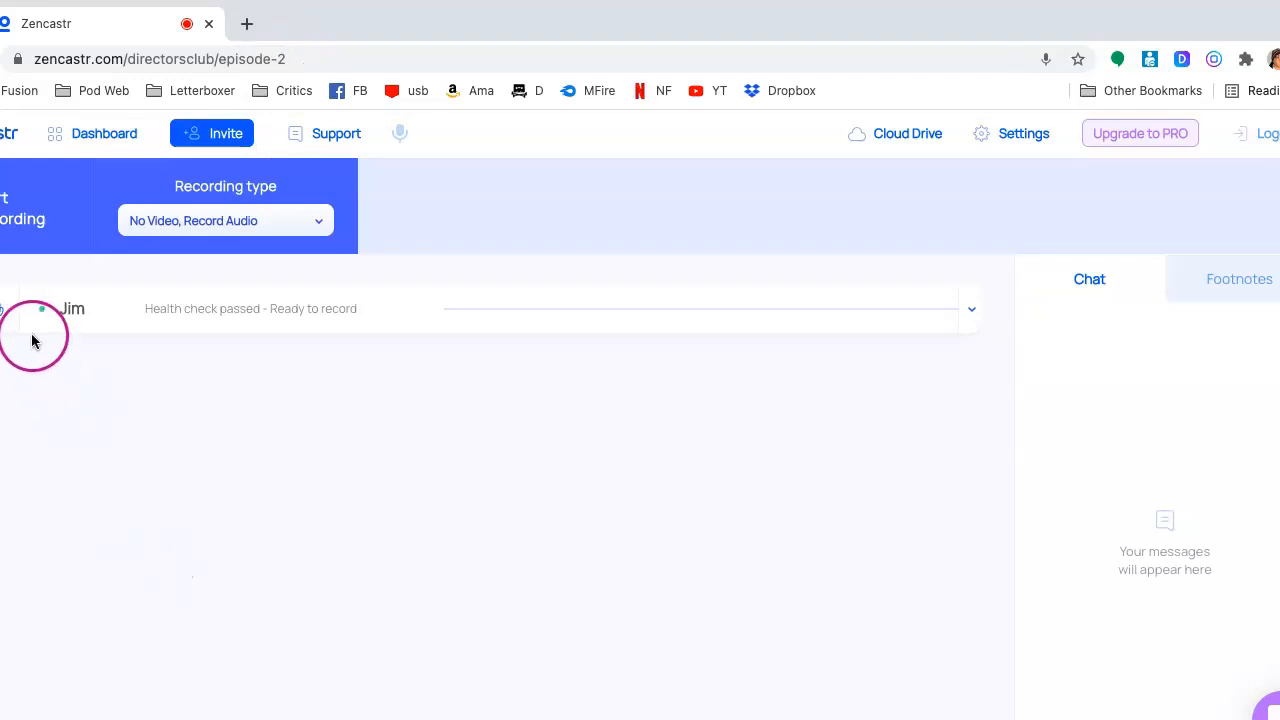
mouse_move(110, 320)
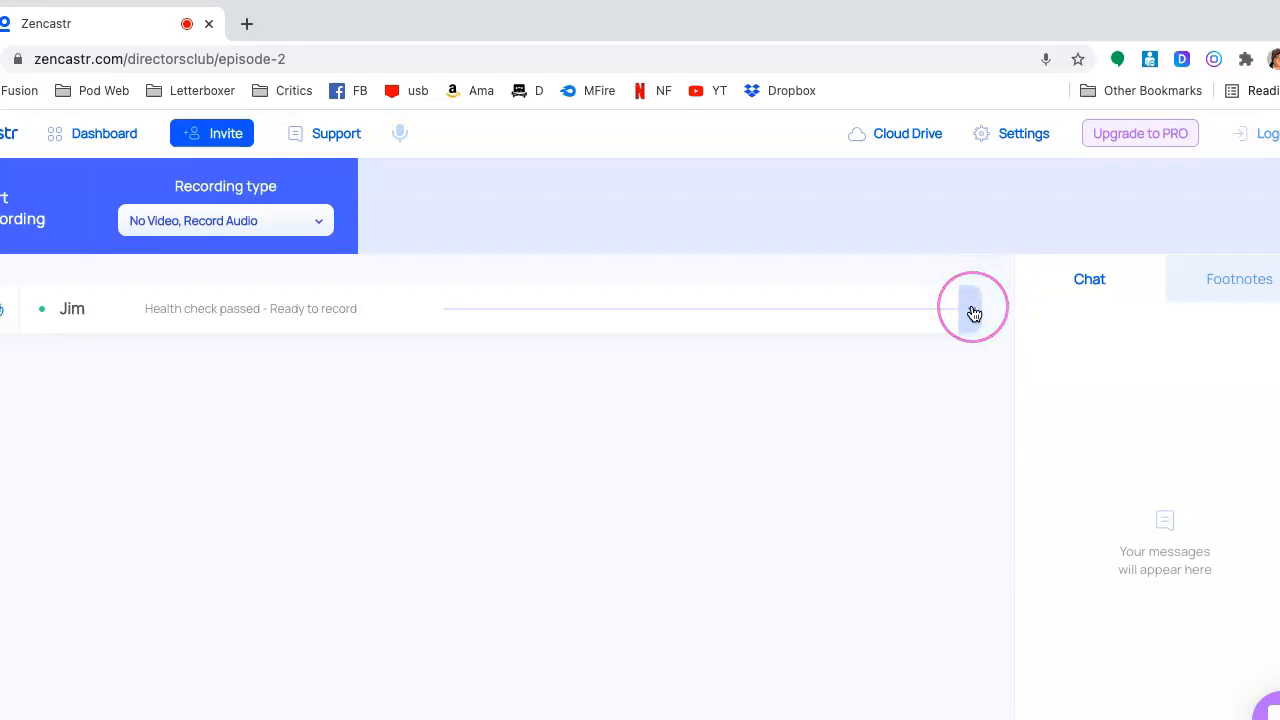
left_click(971, 307)
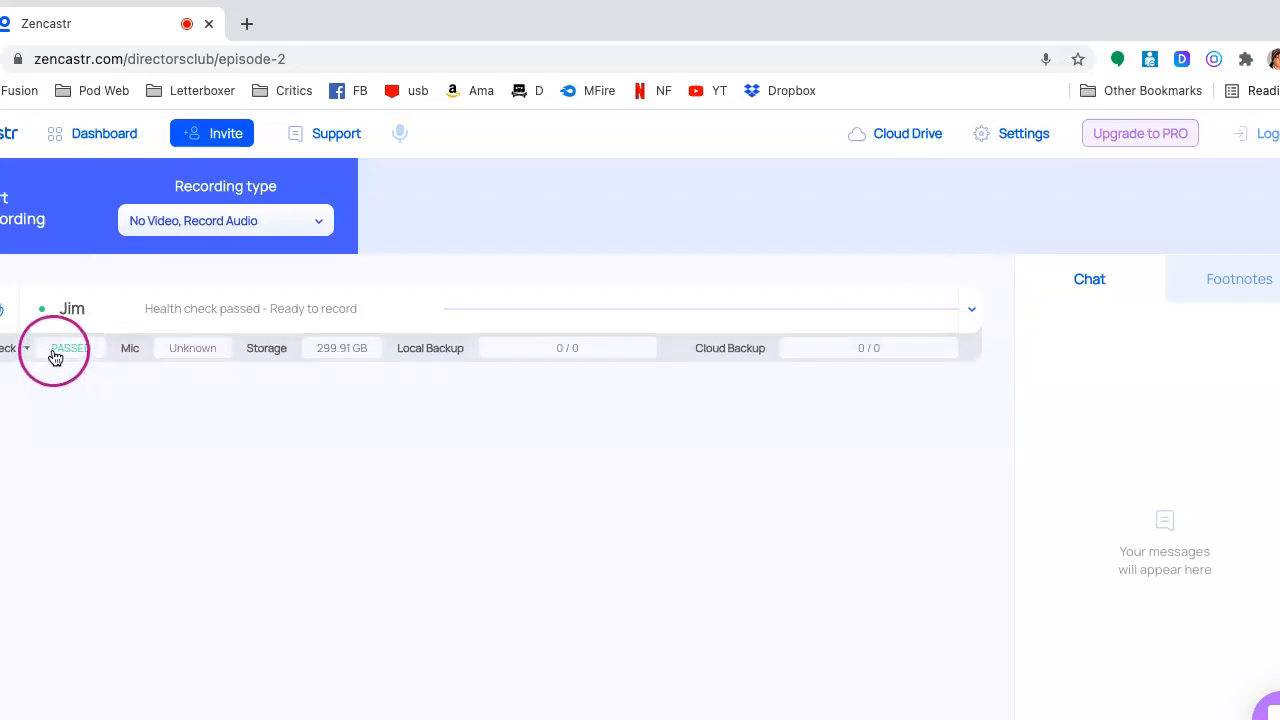
mouse_move(82, 355)
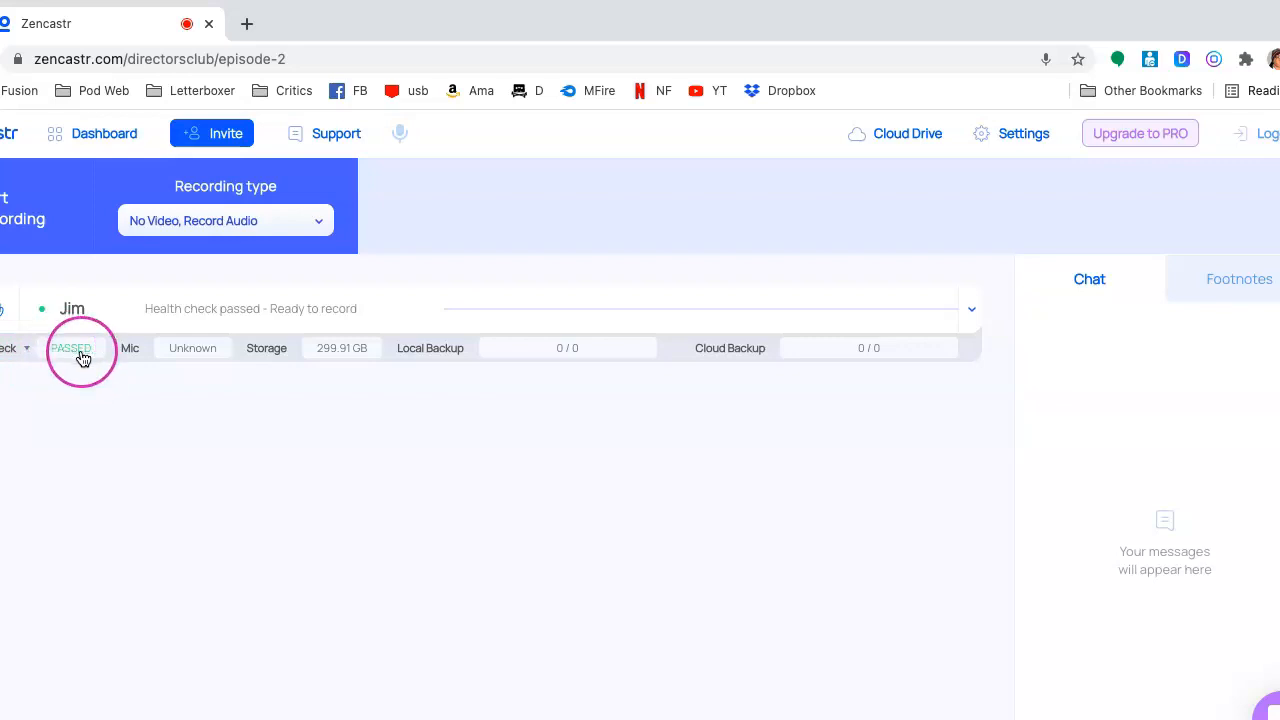
mouse_move(71, 347)
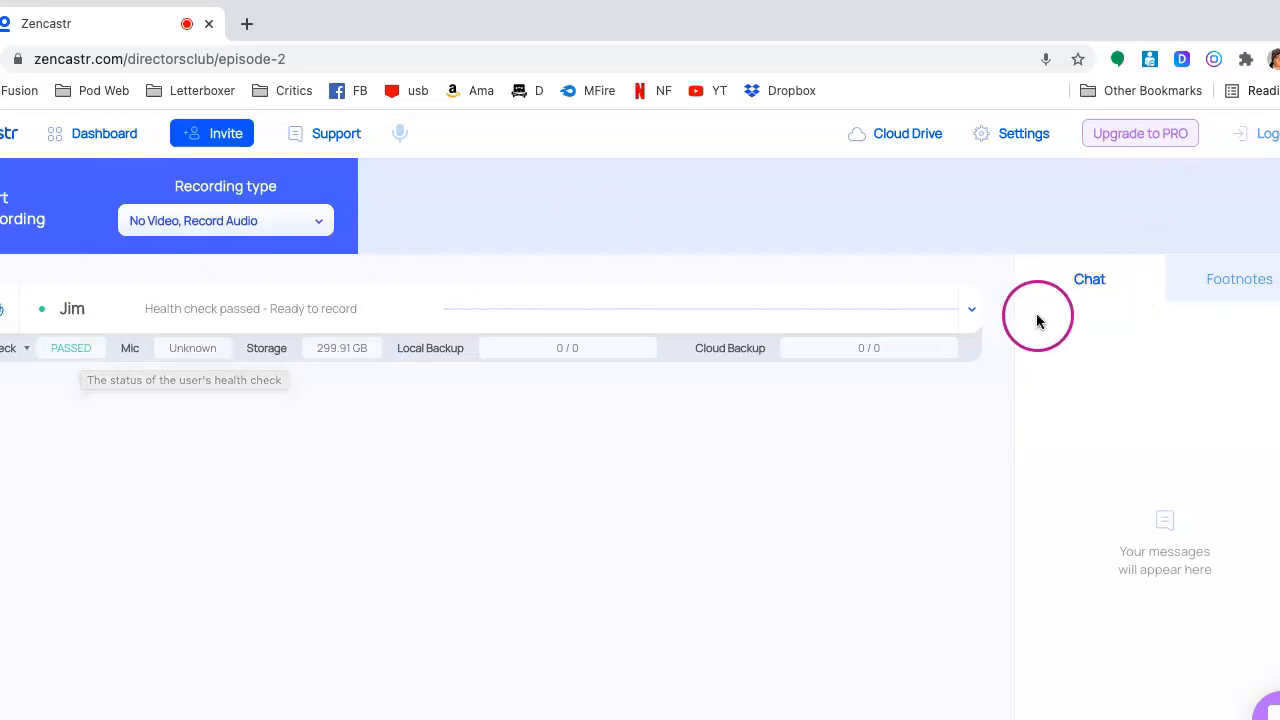
left_click(970, 308)
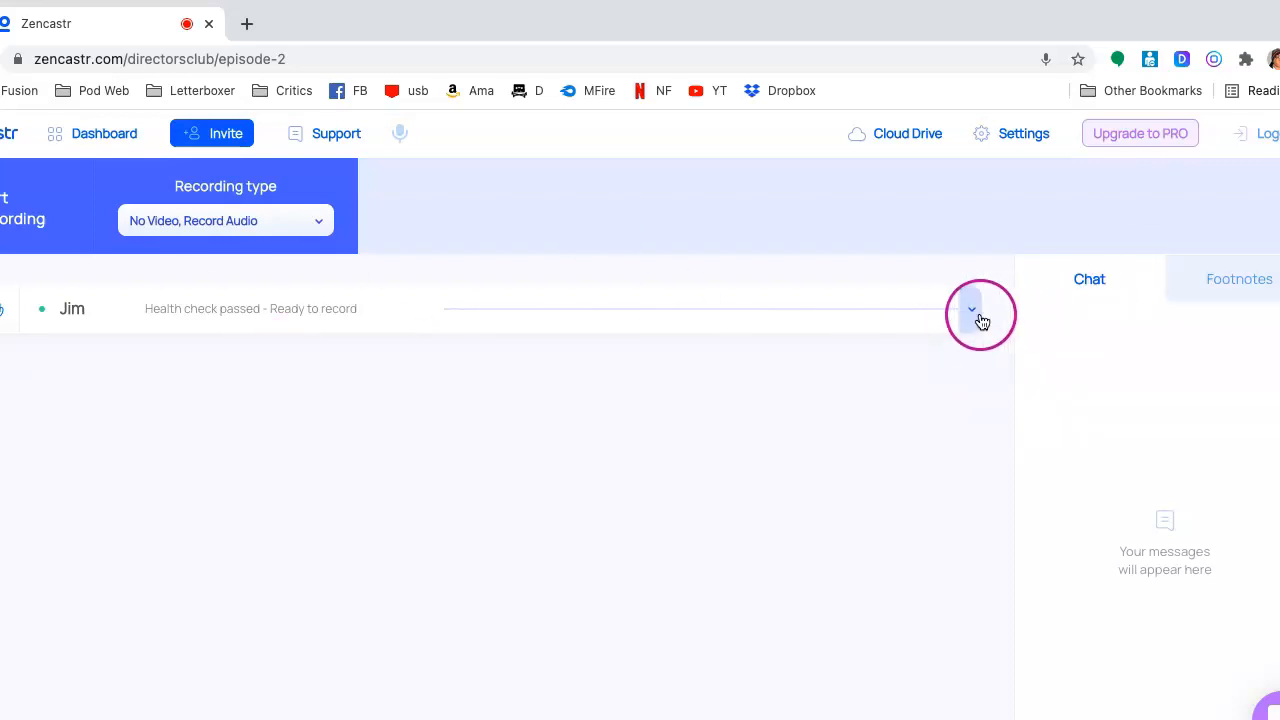
left_click(970, 308)
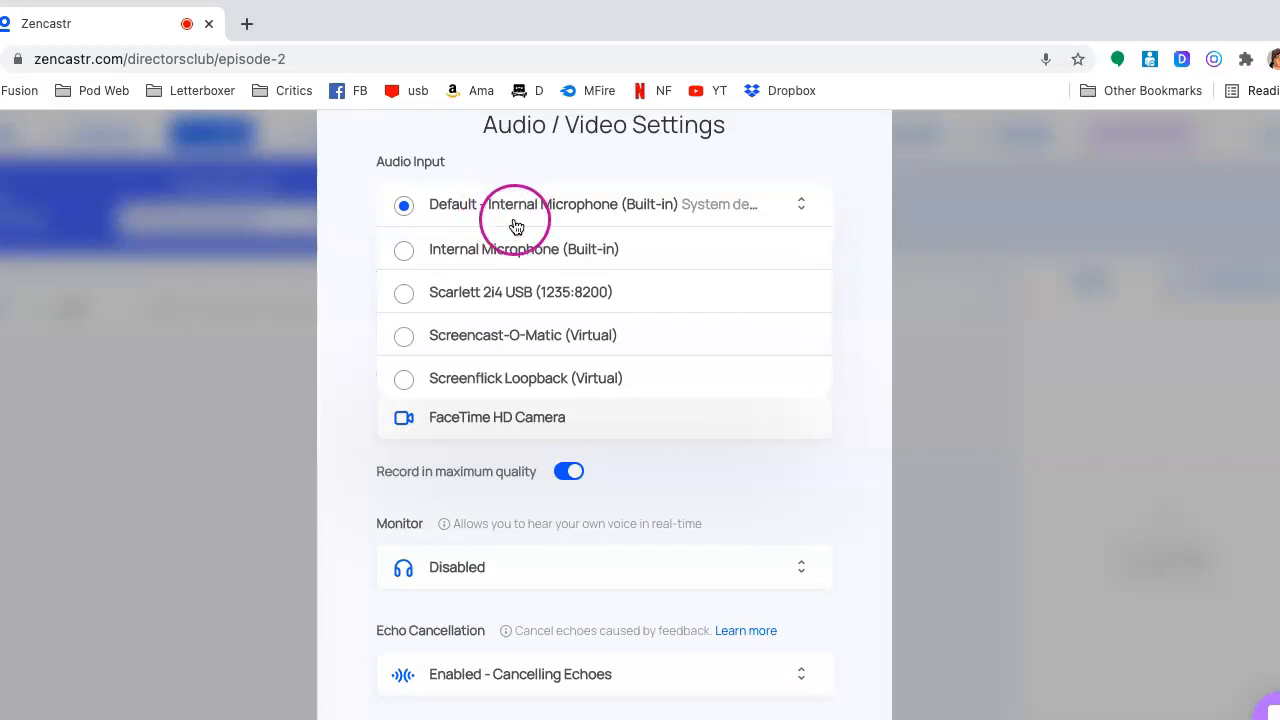
mouse_move(507, 296)
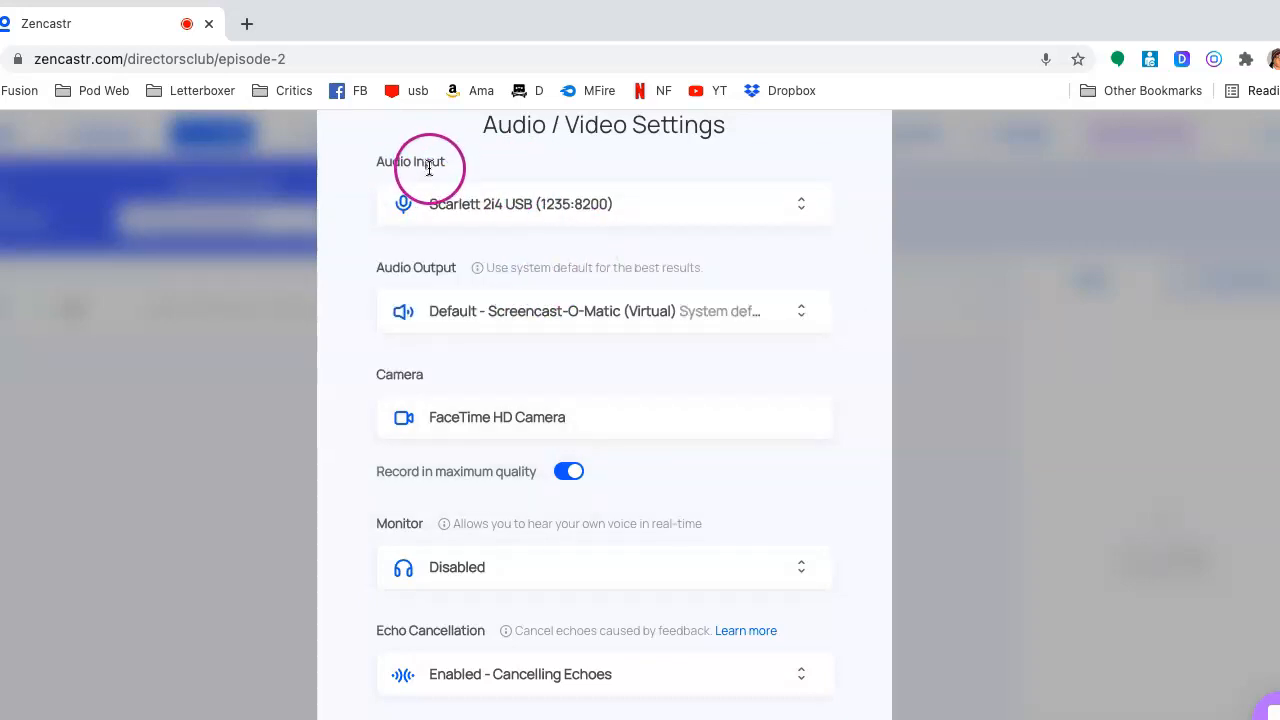
- Use Scarlett 2i4 USB input and built-in headphones output, monitoring off, then close settings
left_click(603, 311)
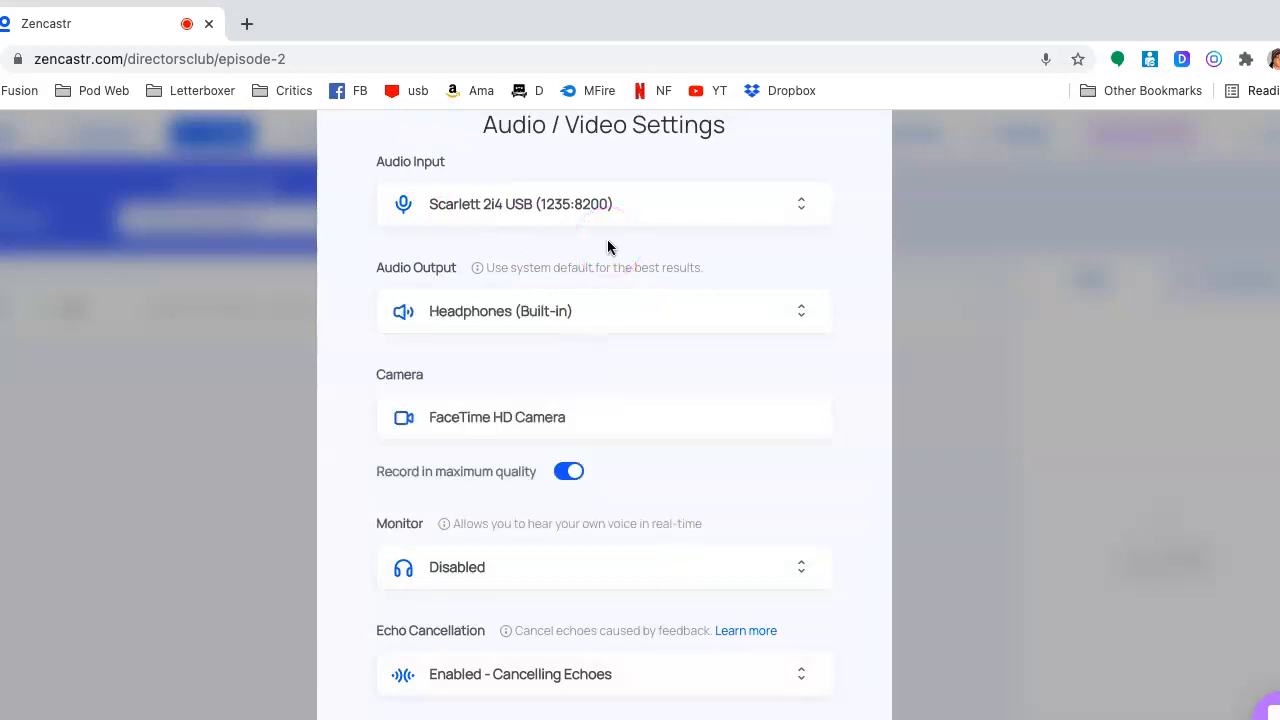
scroll("down", 3)
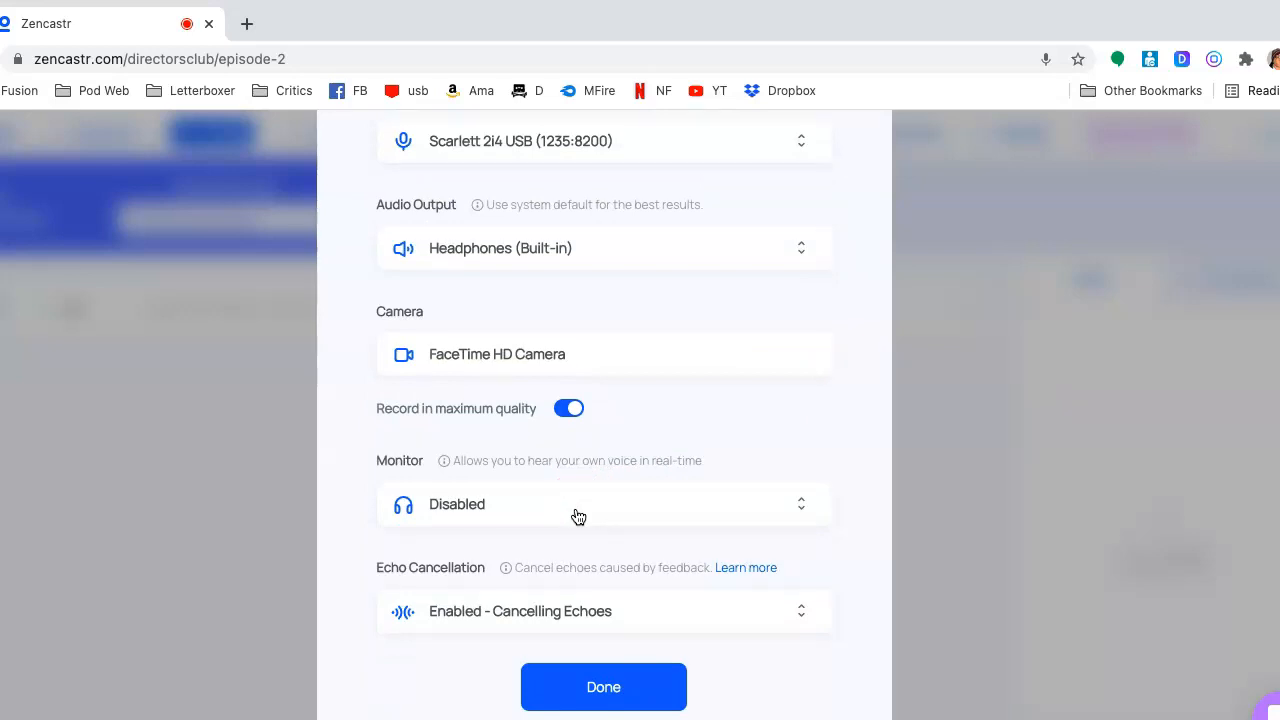
mouse_move(487, 613)
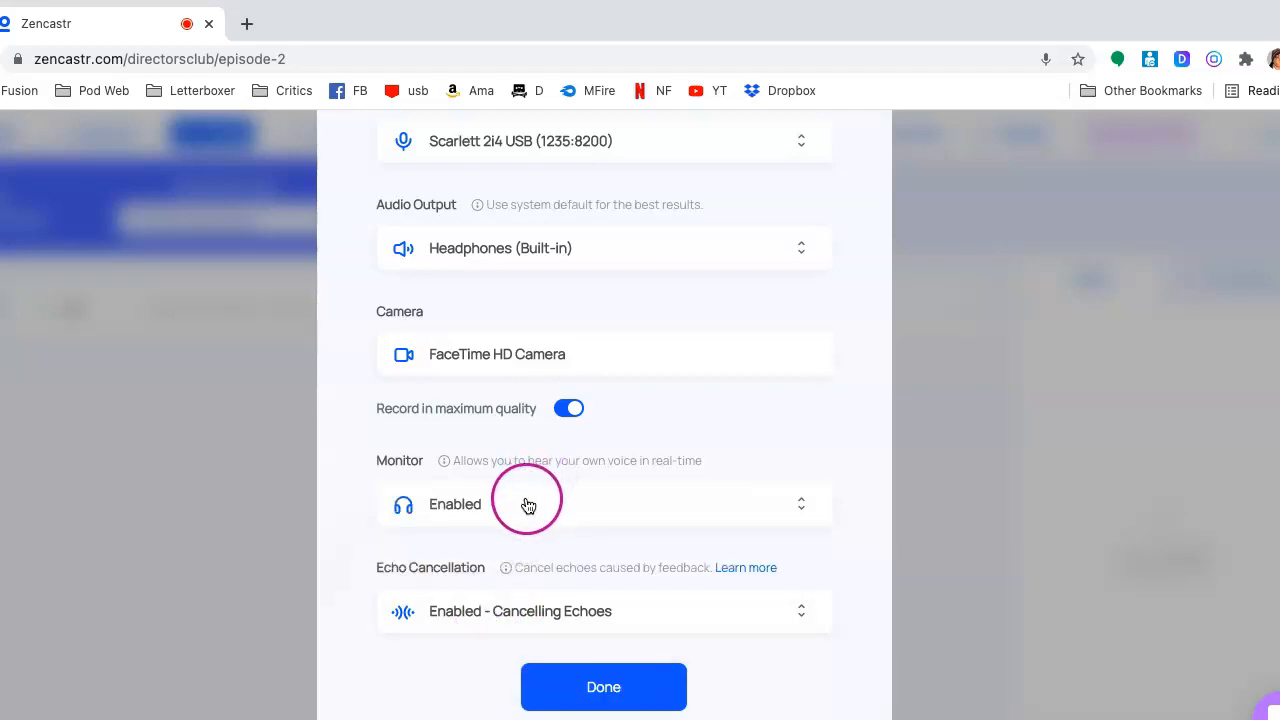
left_click(603, 504)
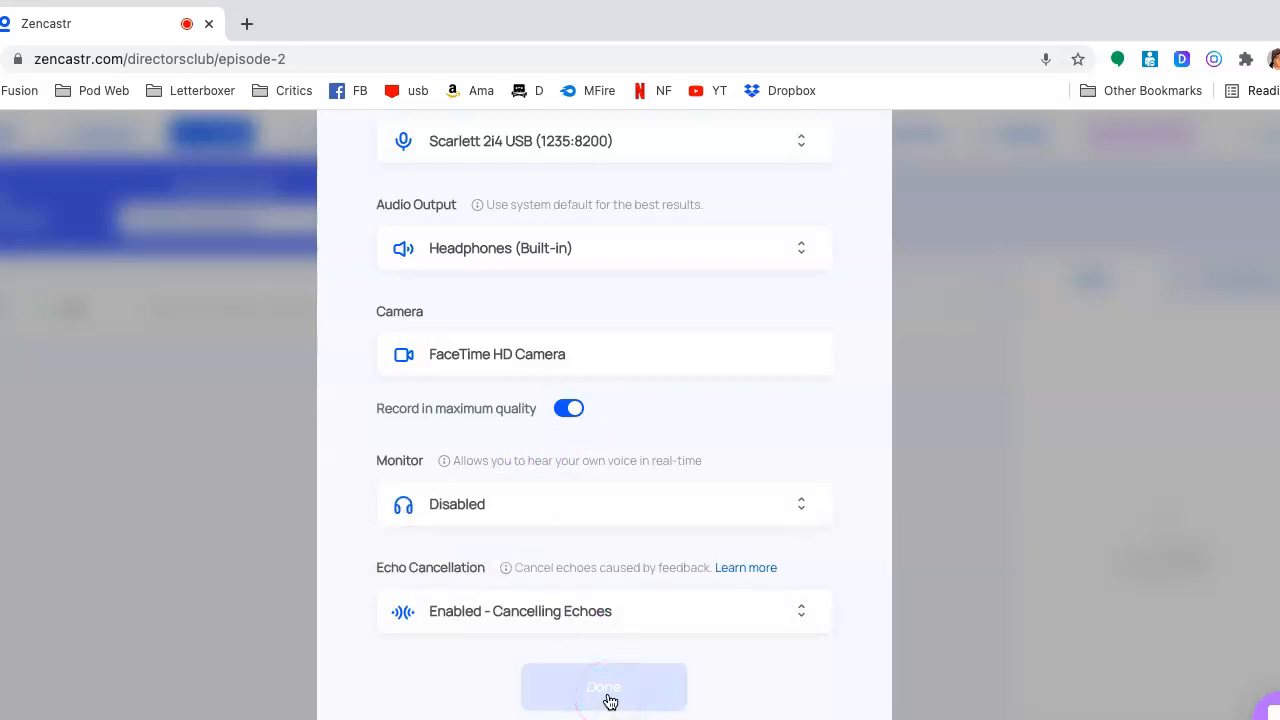
left_click(604, 687)
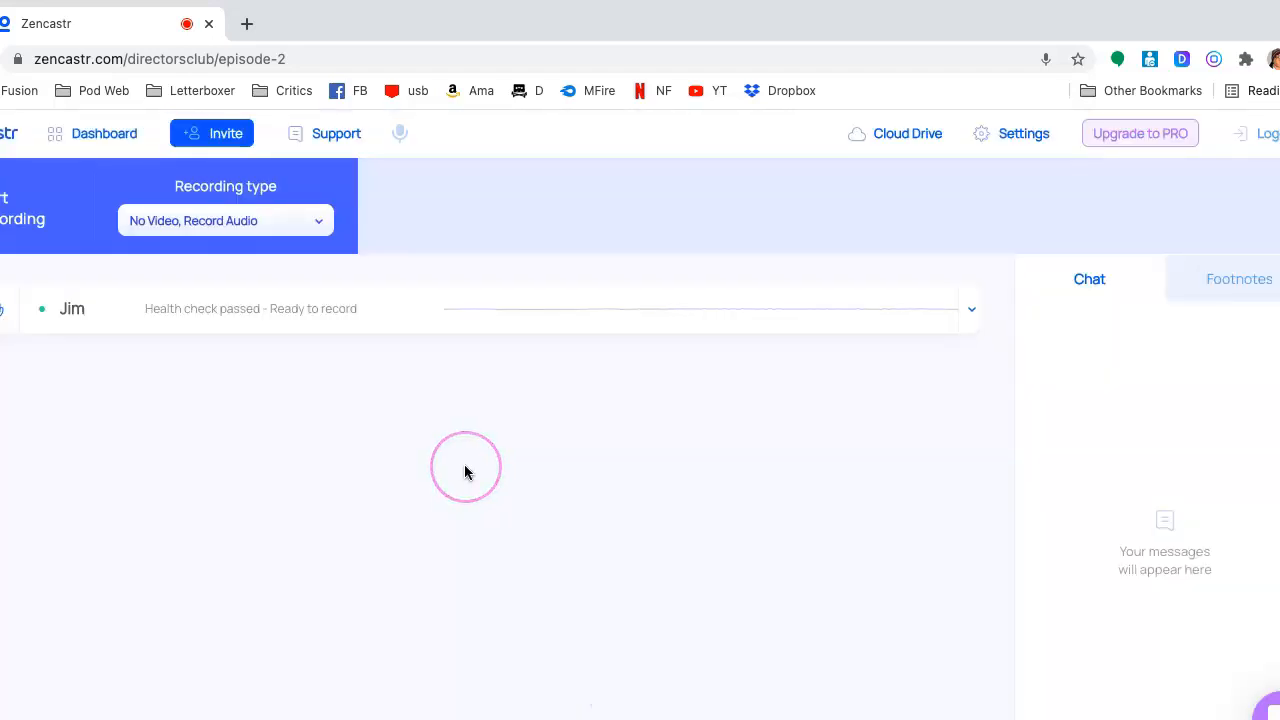
mouse_move(478, 452)
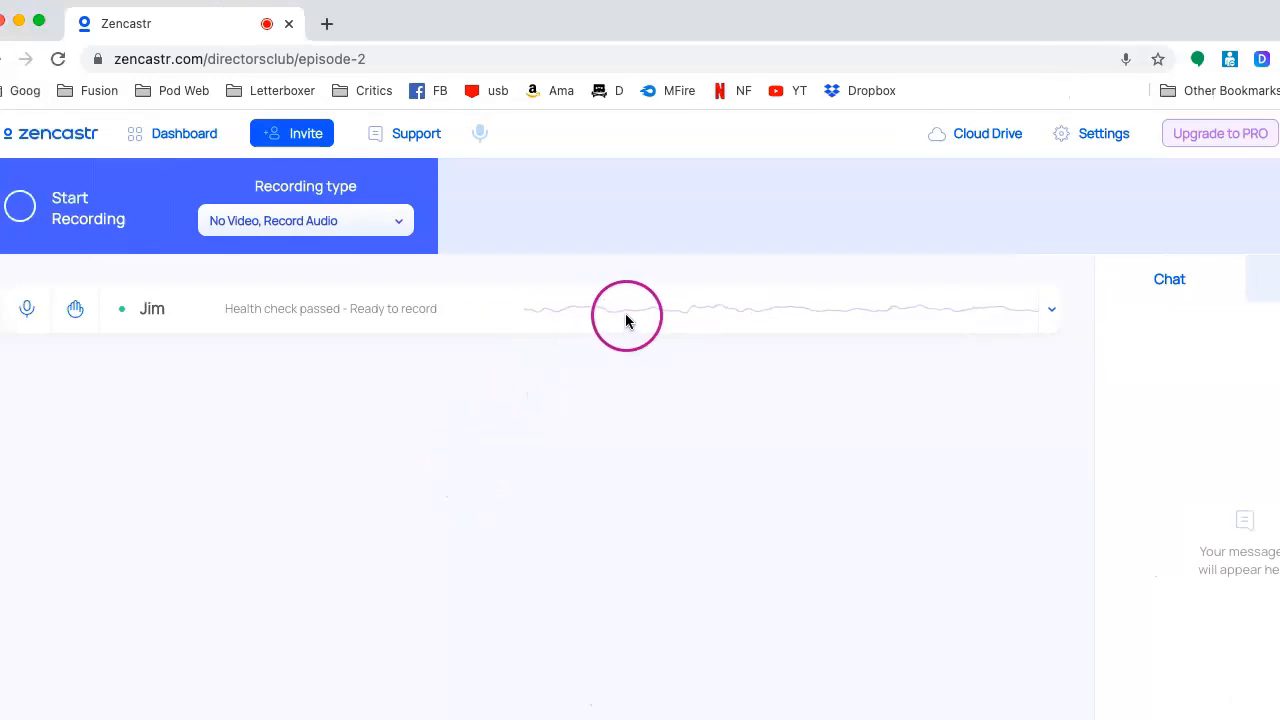
mouse_move(543, 320)
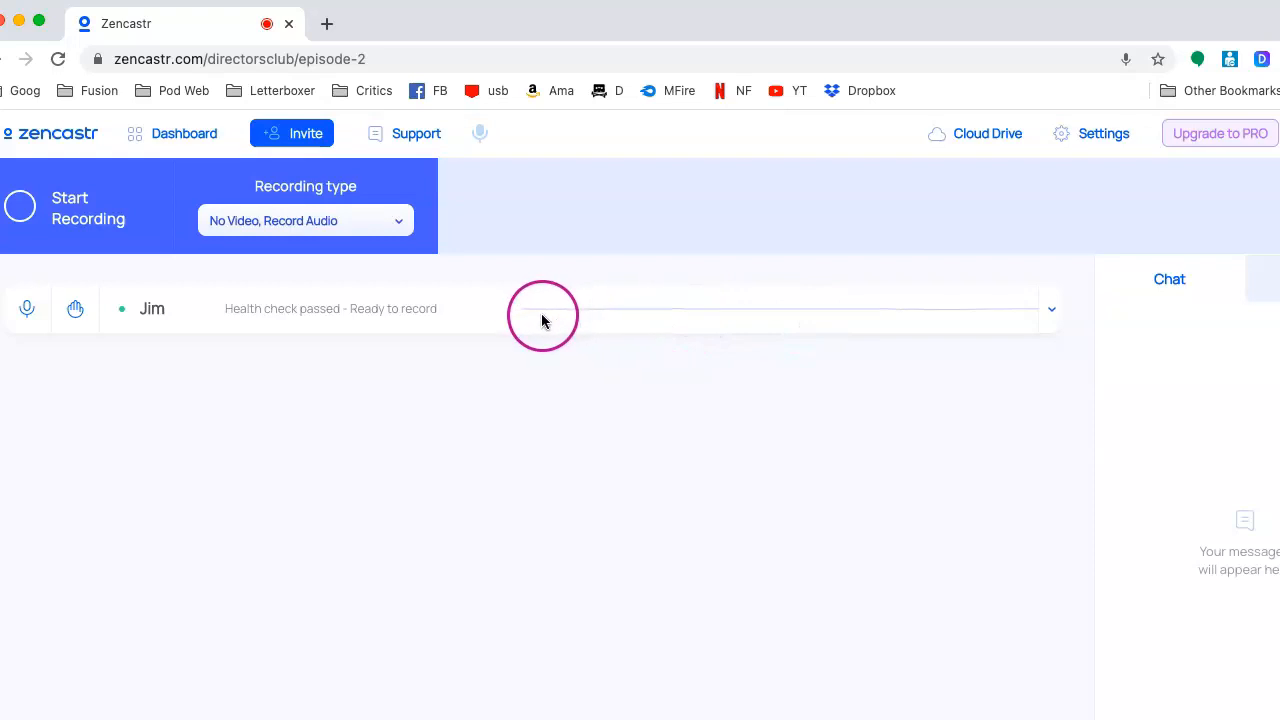
mouse_move(1051, 309)
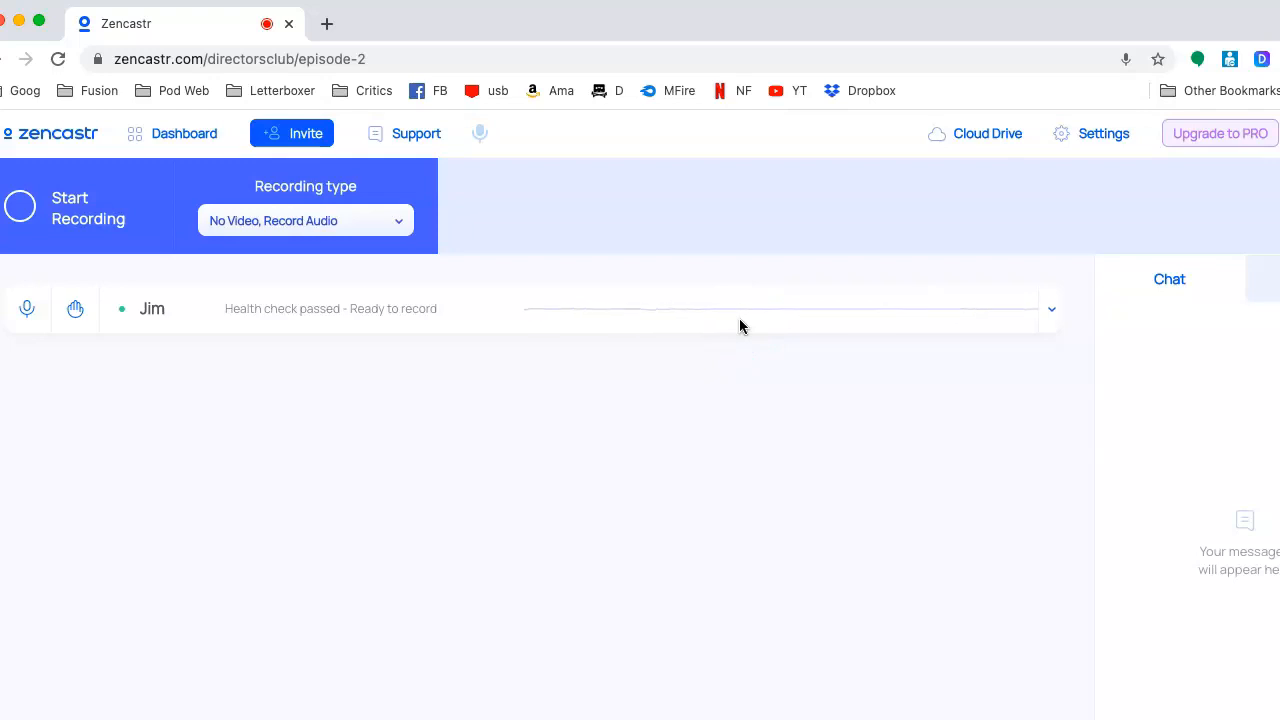
left_click(1051, 305)
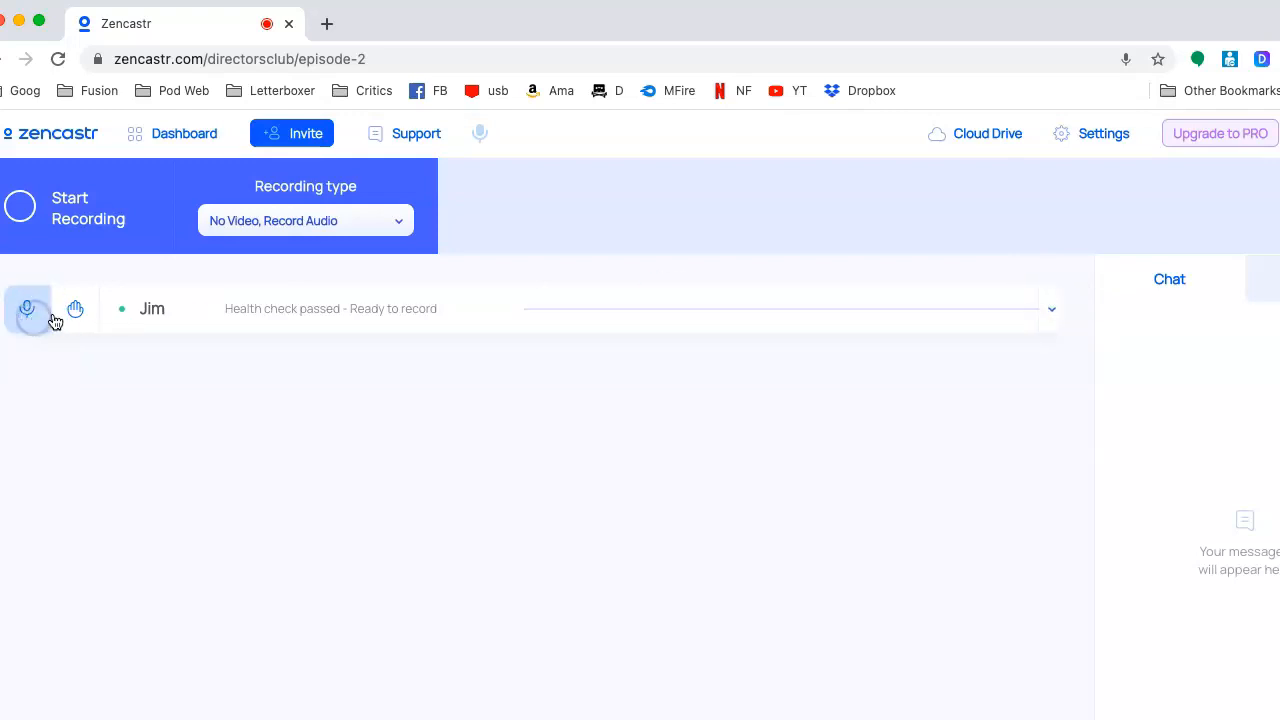
mouse_move(75, 308)
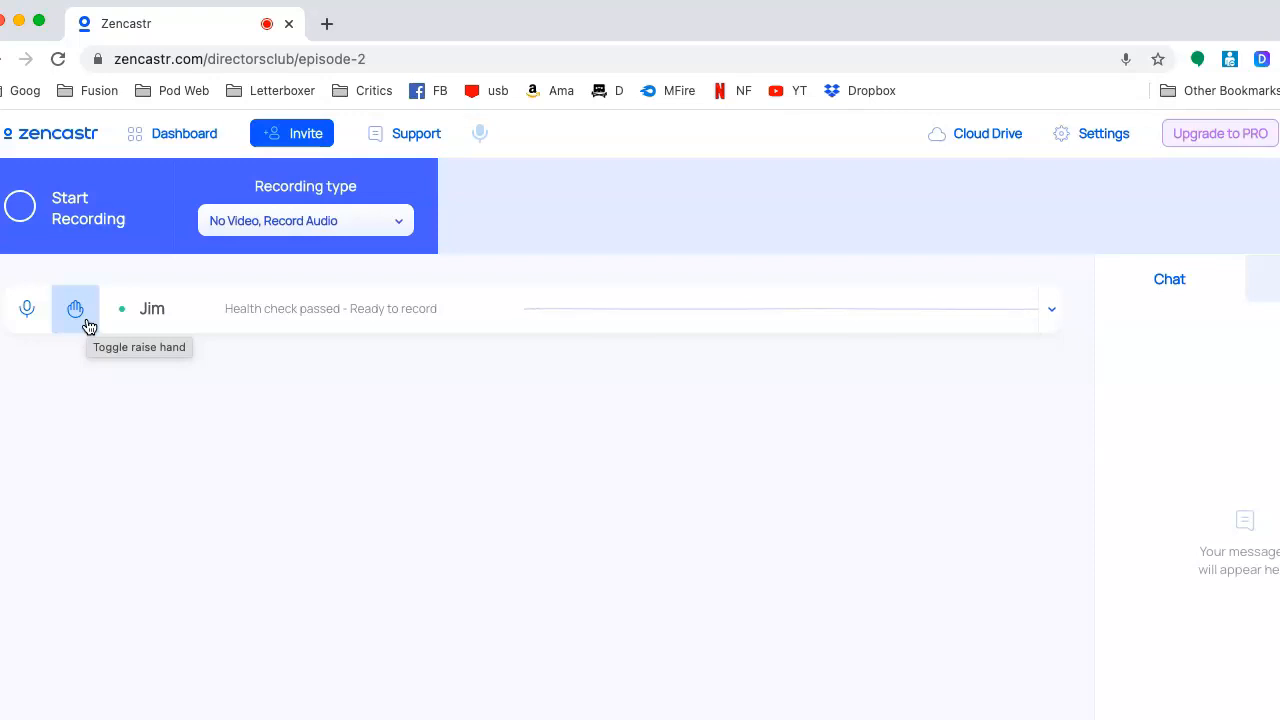
left_click(75, 308)
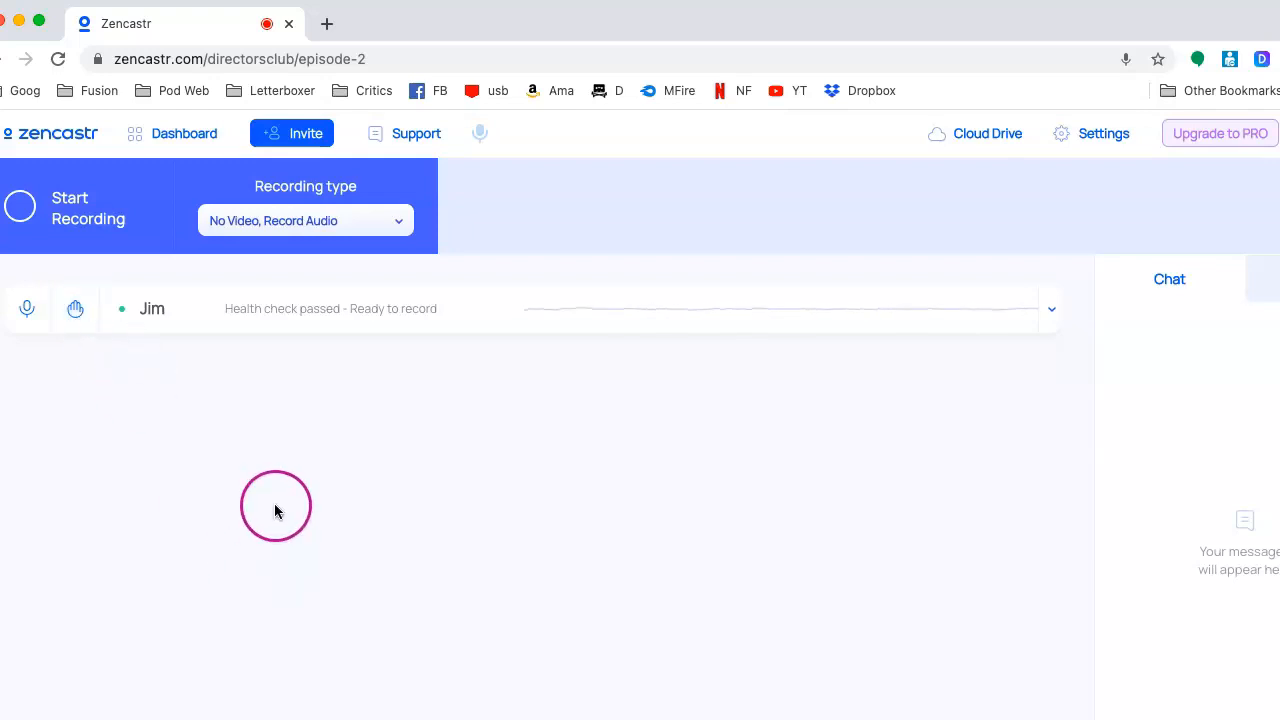
mouse_move(907, 318)
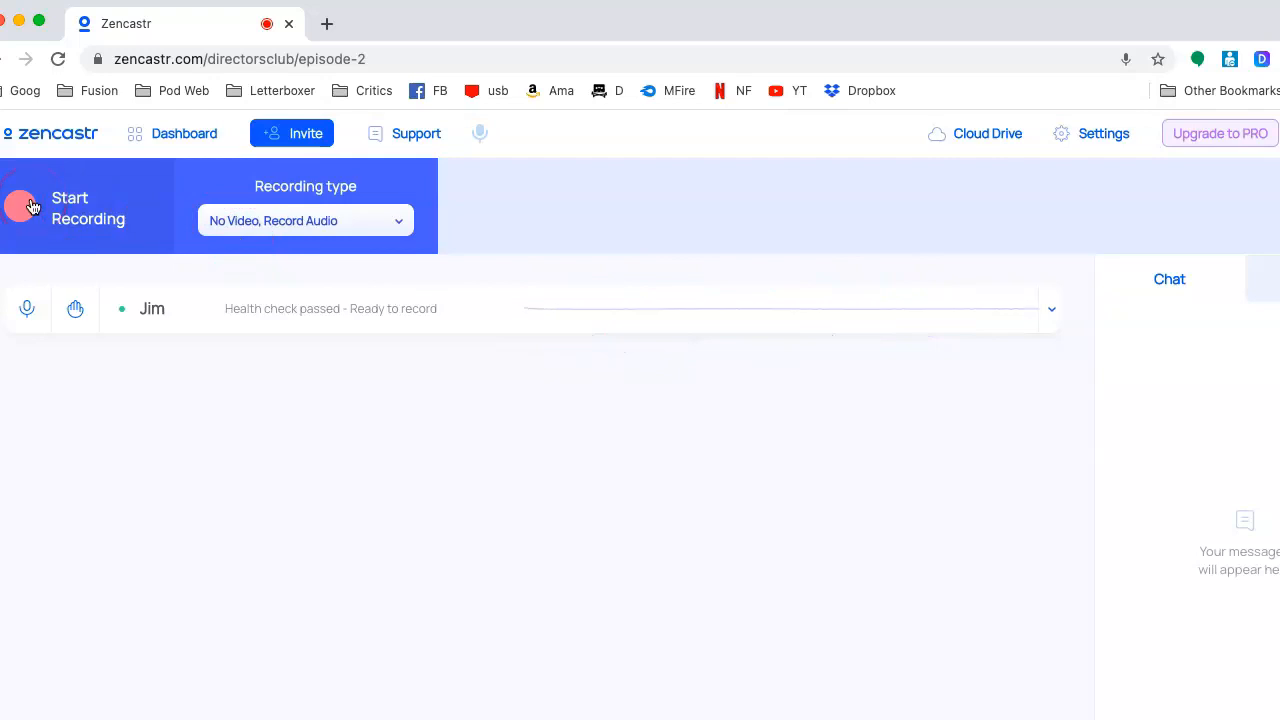
- Record about 15 seconds of Episode 2 audio, then stop the recording
left_click(70, 208)
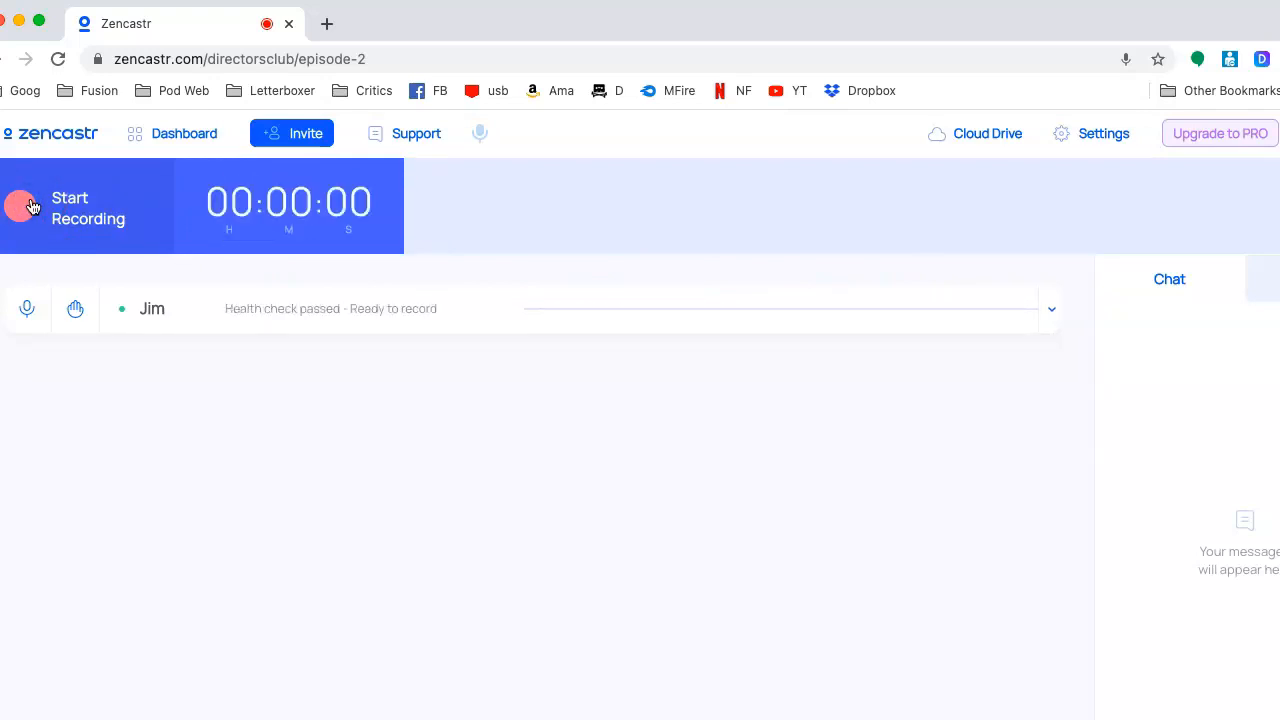
left_click(30, 207)
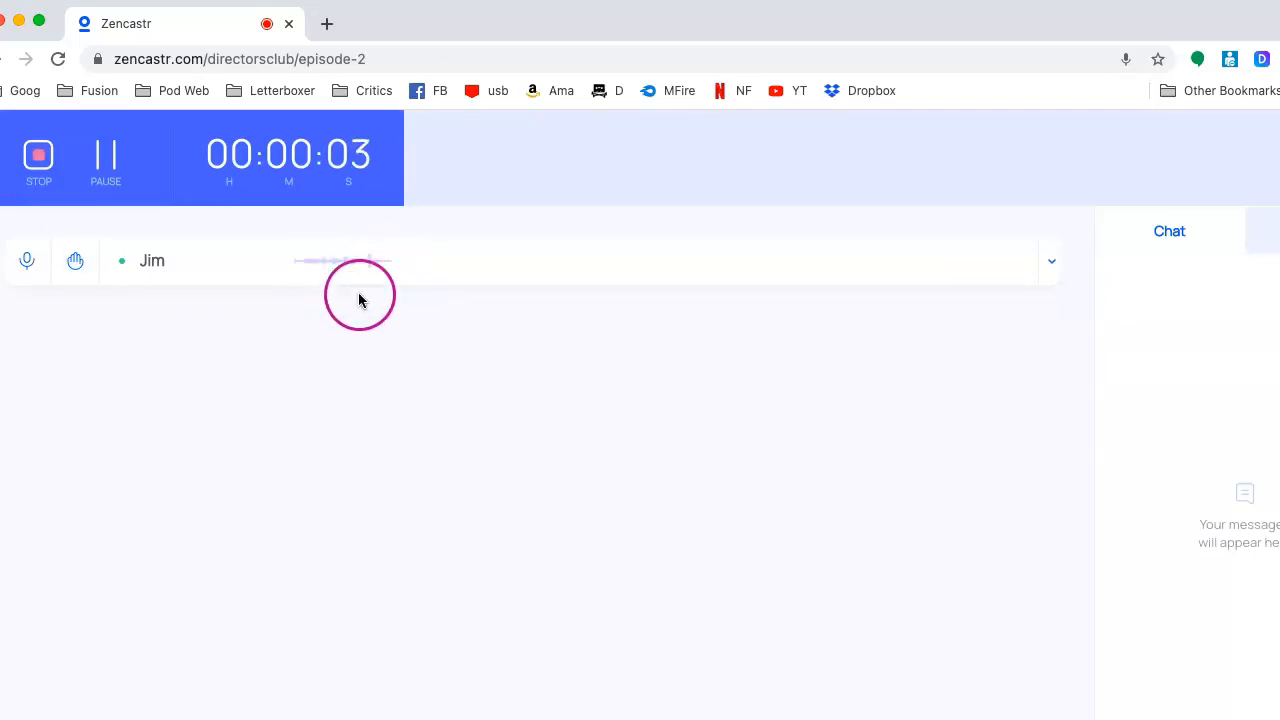
mouse_move(483, 266)
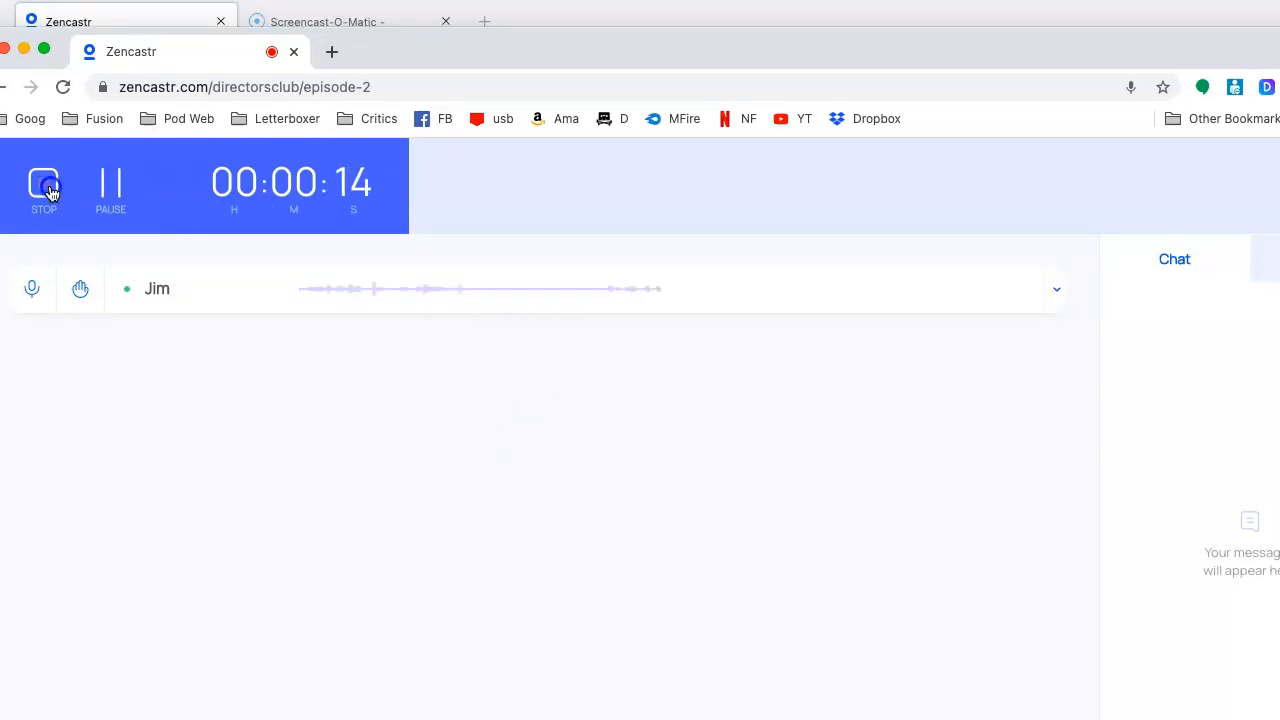
left_click(44, 185)
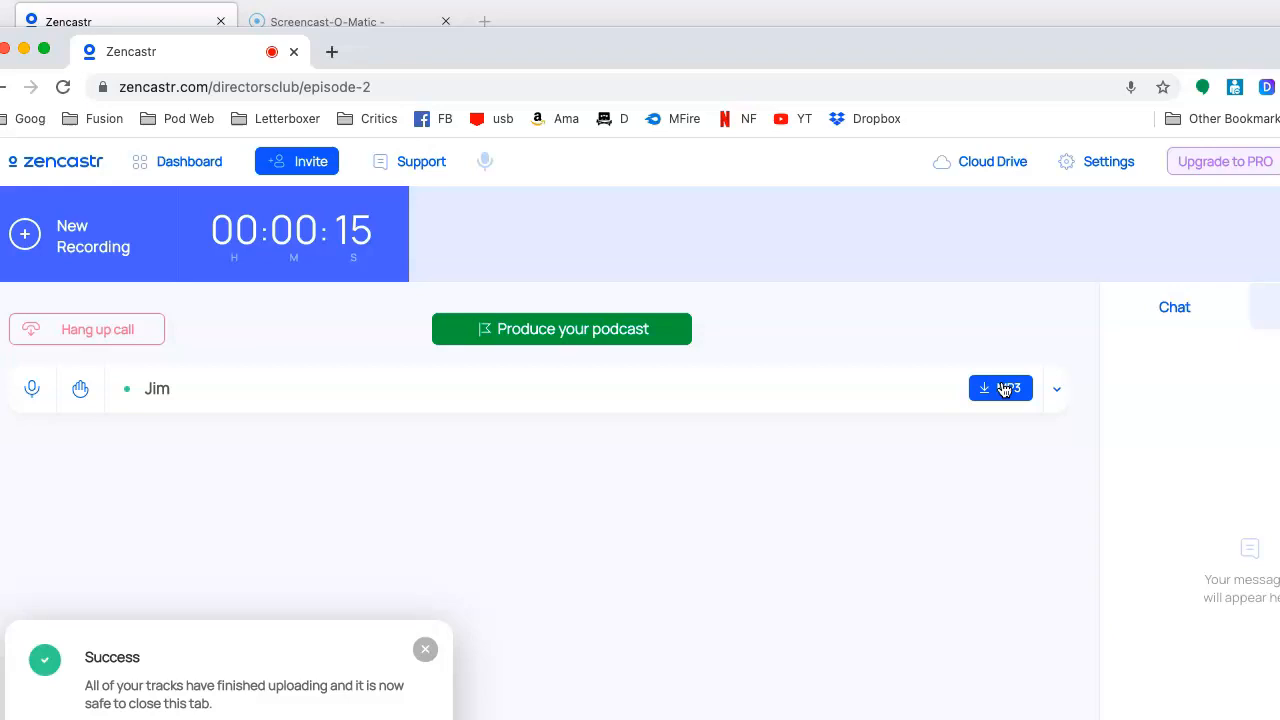
- Download Jim's track as an MP3 from the Episode 2 room
left_click(1000, 388)
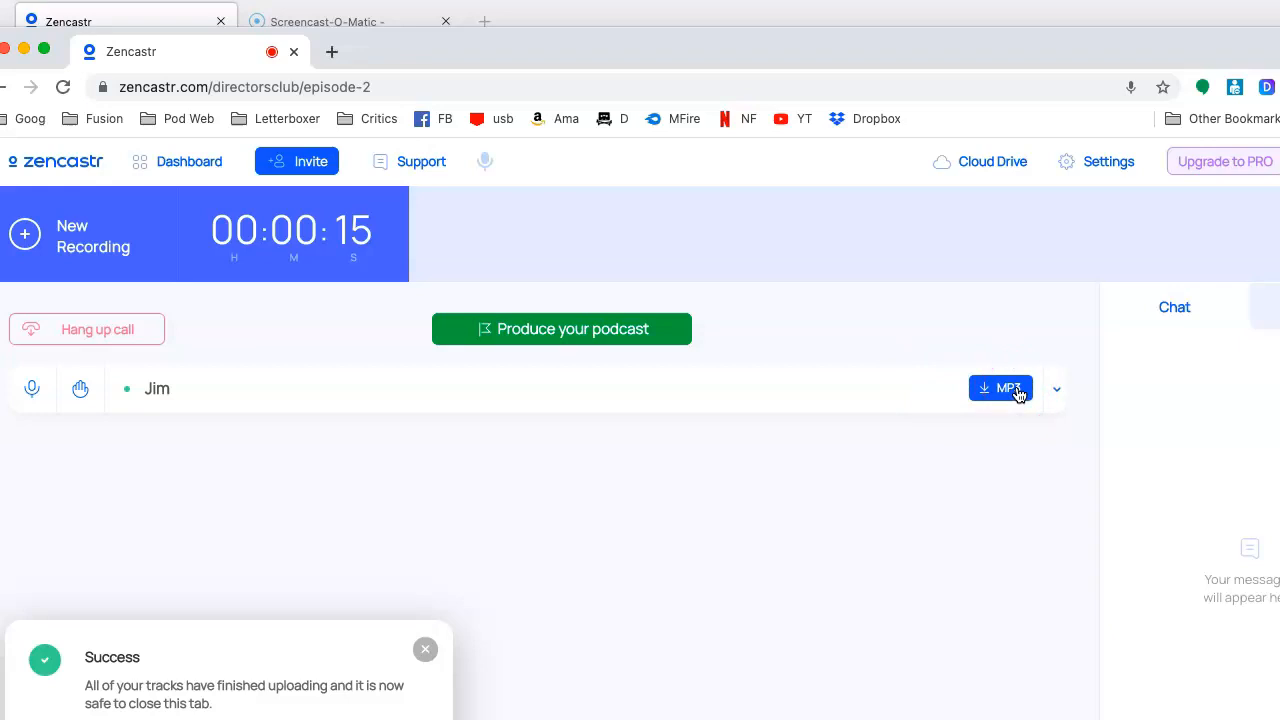
left_click(1000, 388)
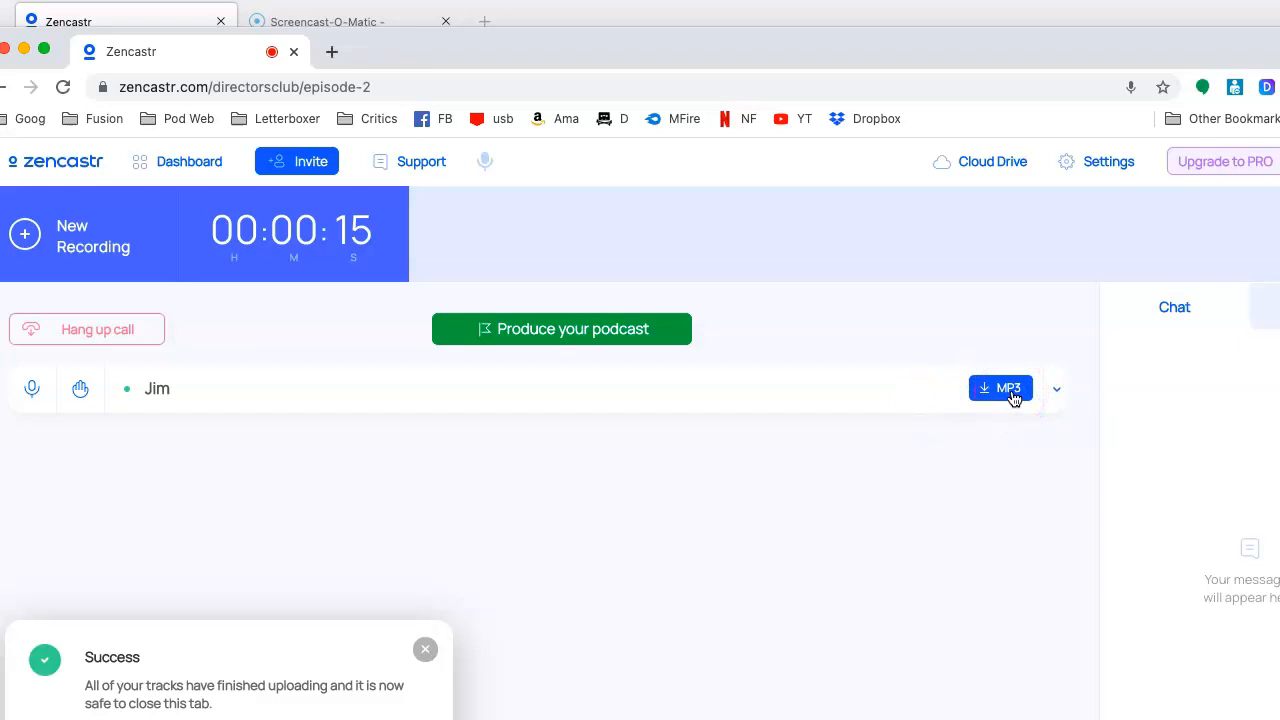
left_click(1000, 388)
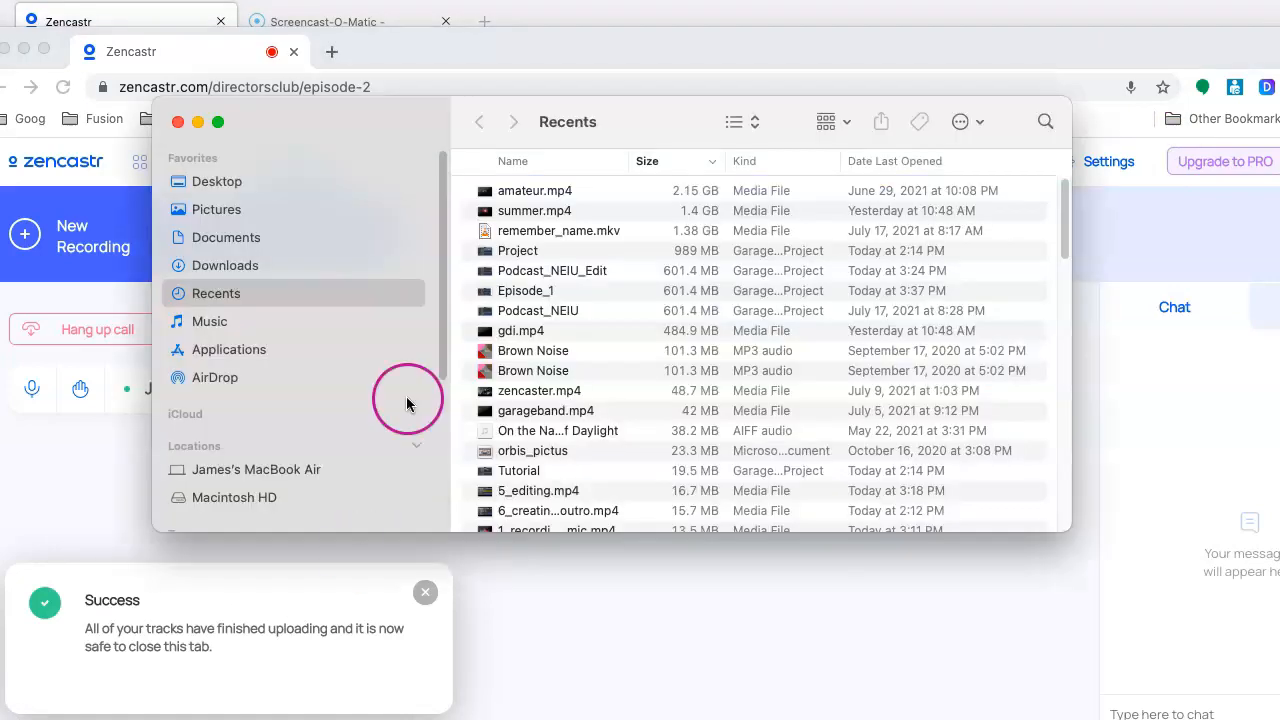
- Confirm the episode track in Downloads is renamed jim.mp3 (249 KB), then close Finder
left_click(225, 265)
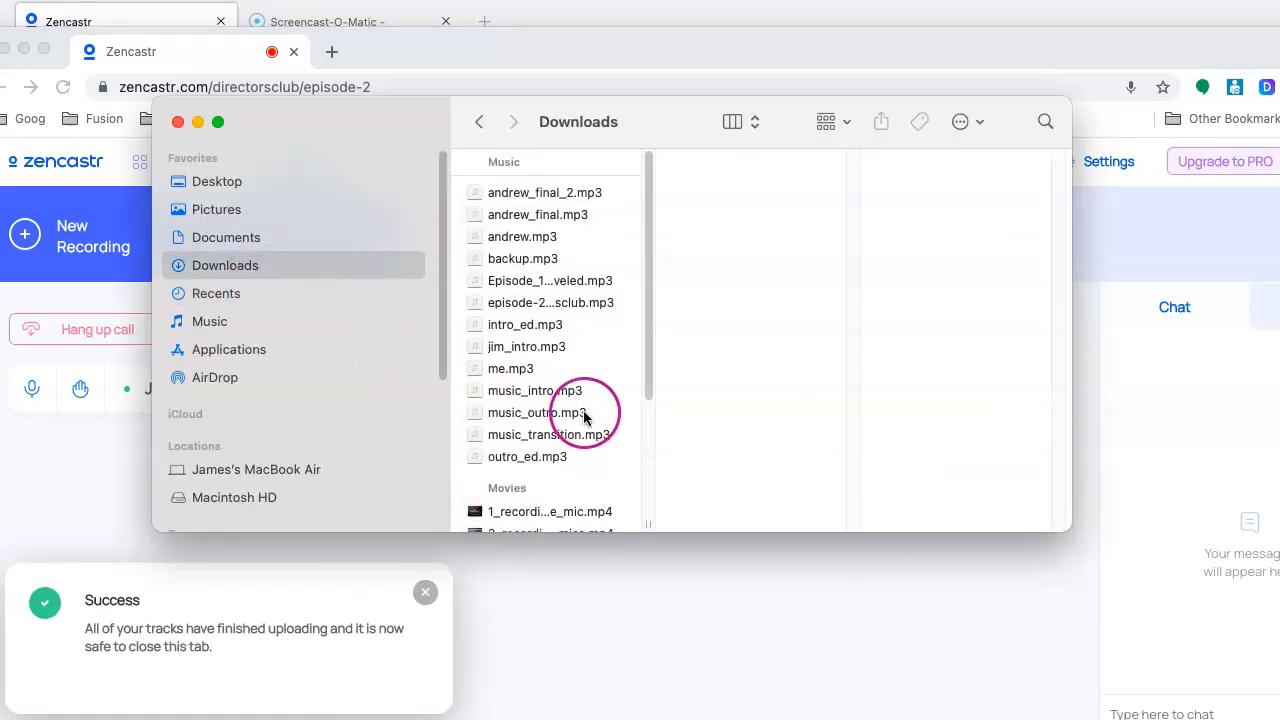
left_click(551, 302)
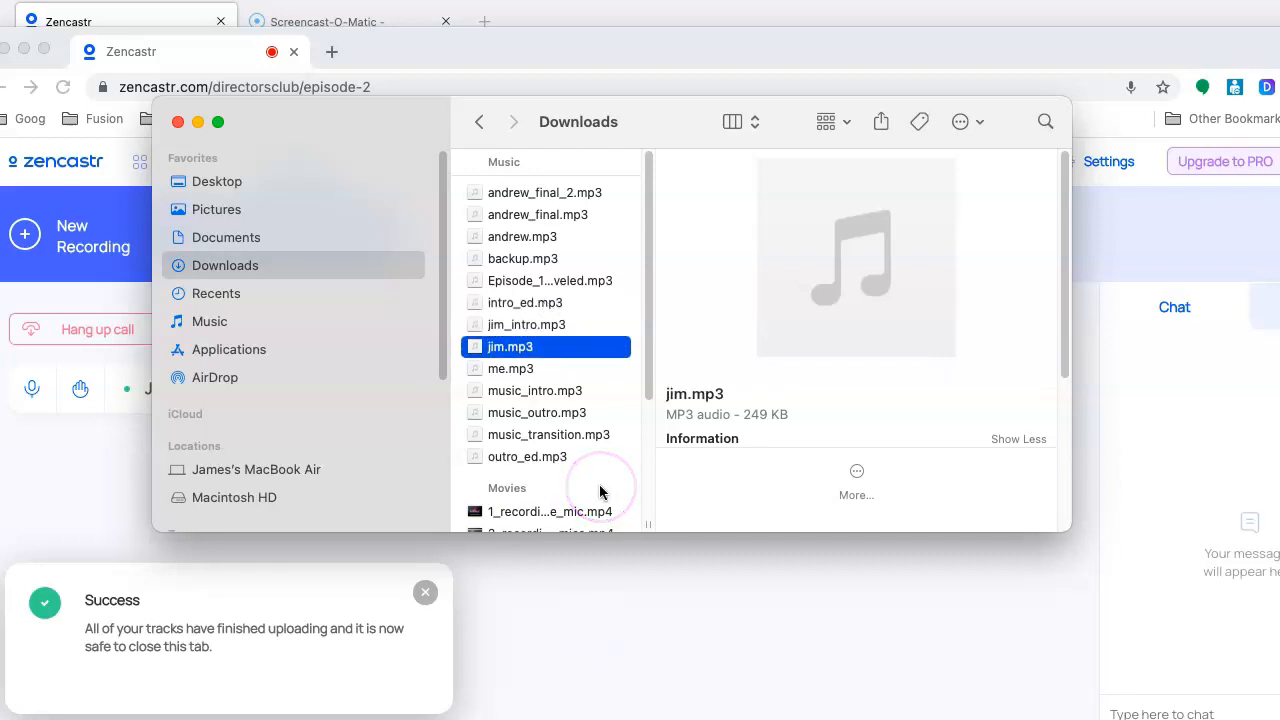
mouse_move(248, 137)
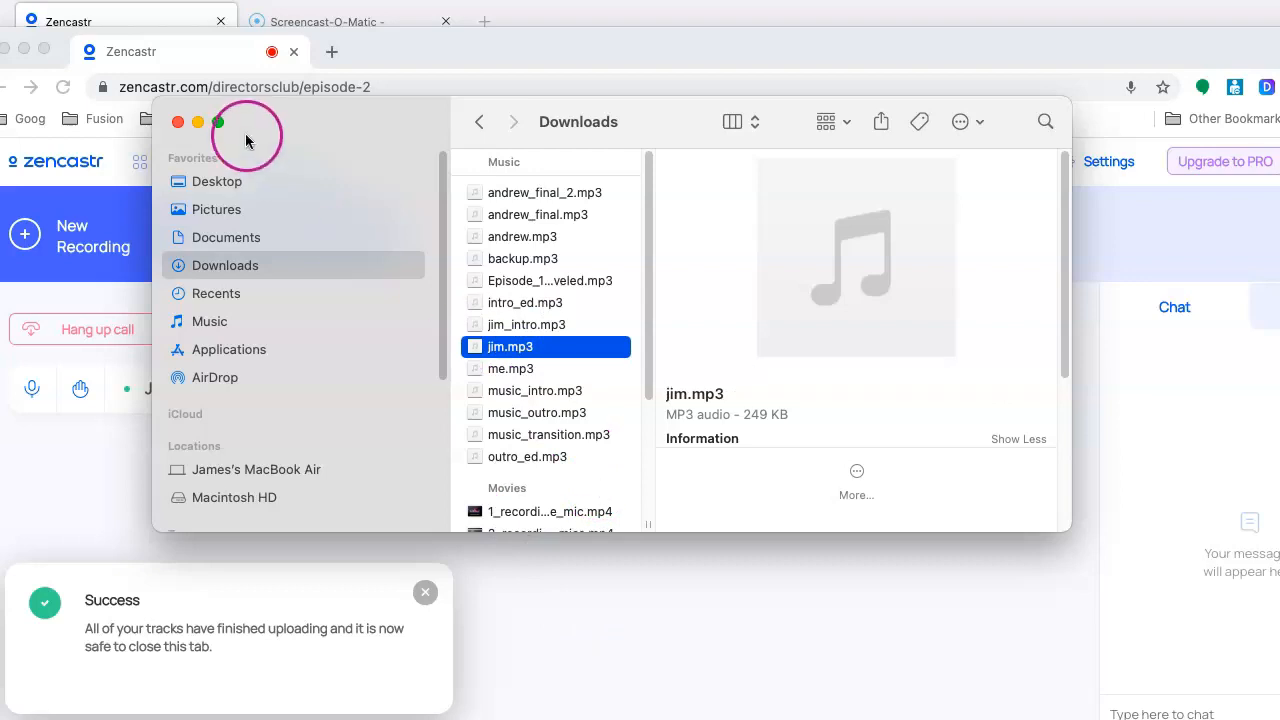
left_click(179, 122)
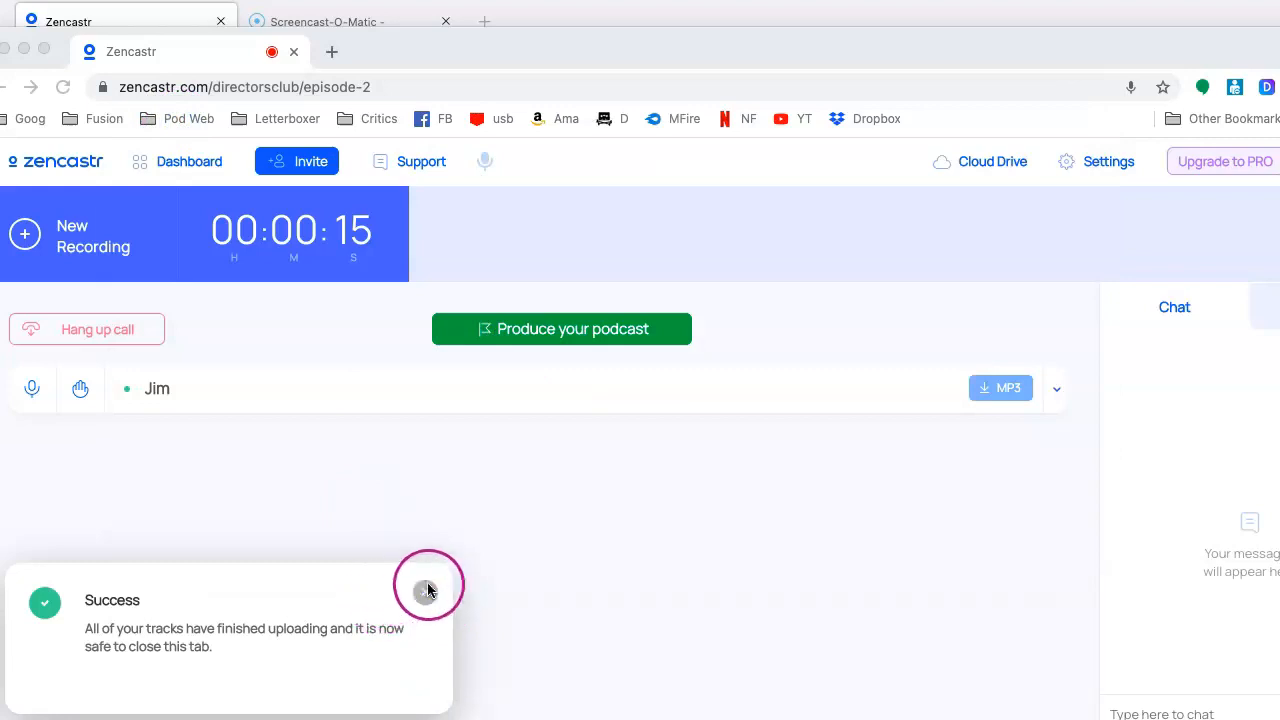
- Dismiss Zencastr's upload Success notification in the Episode 2 room
left_click(429, 585)
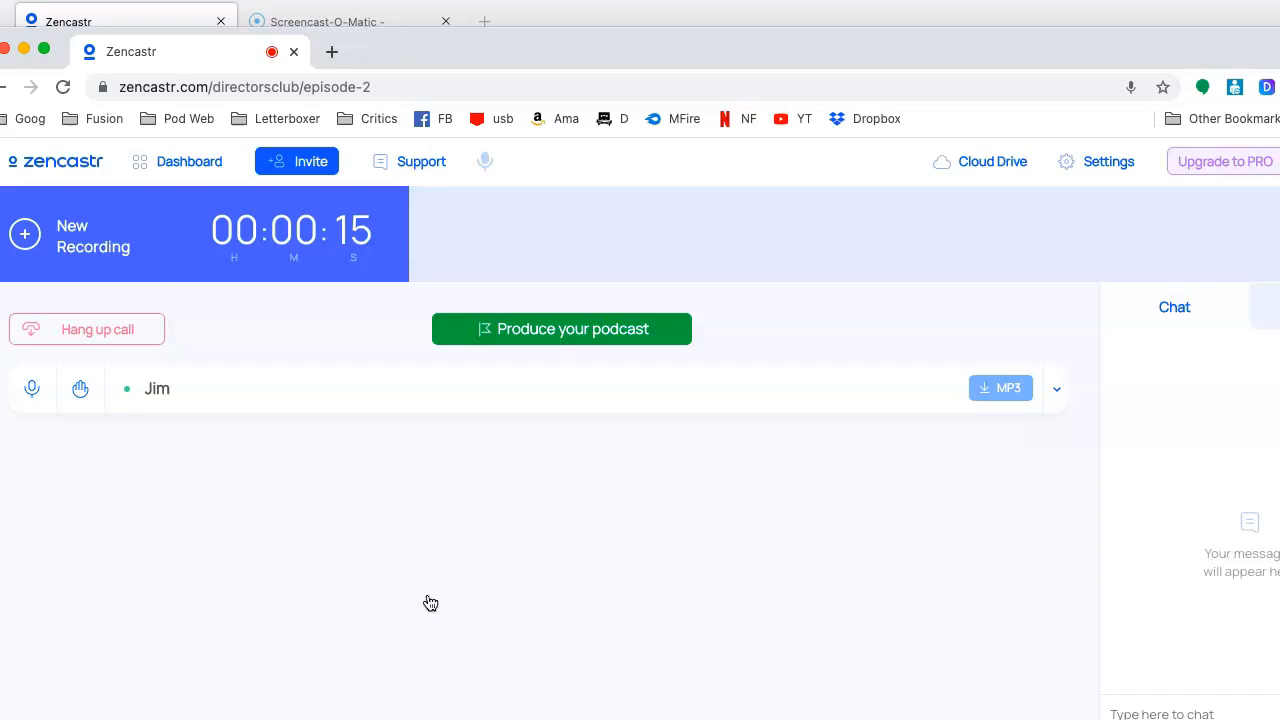
left_click(432, 548)
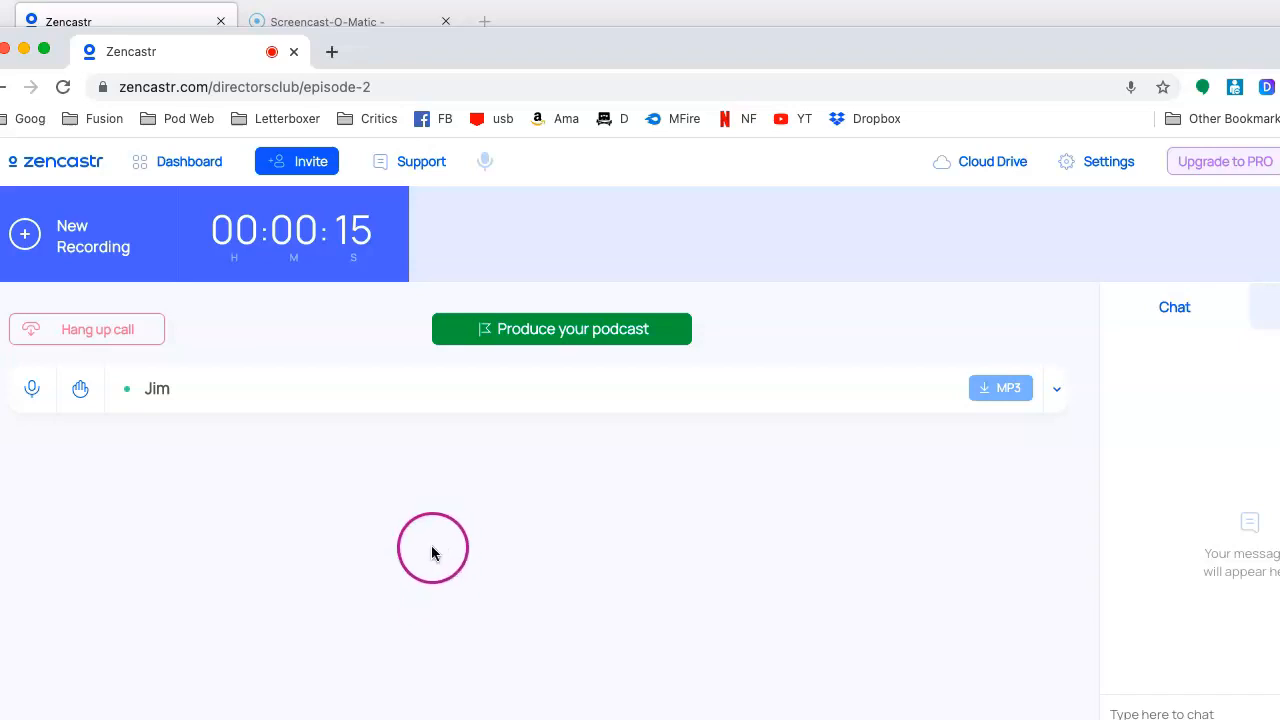